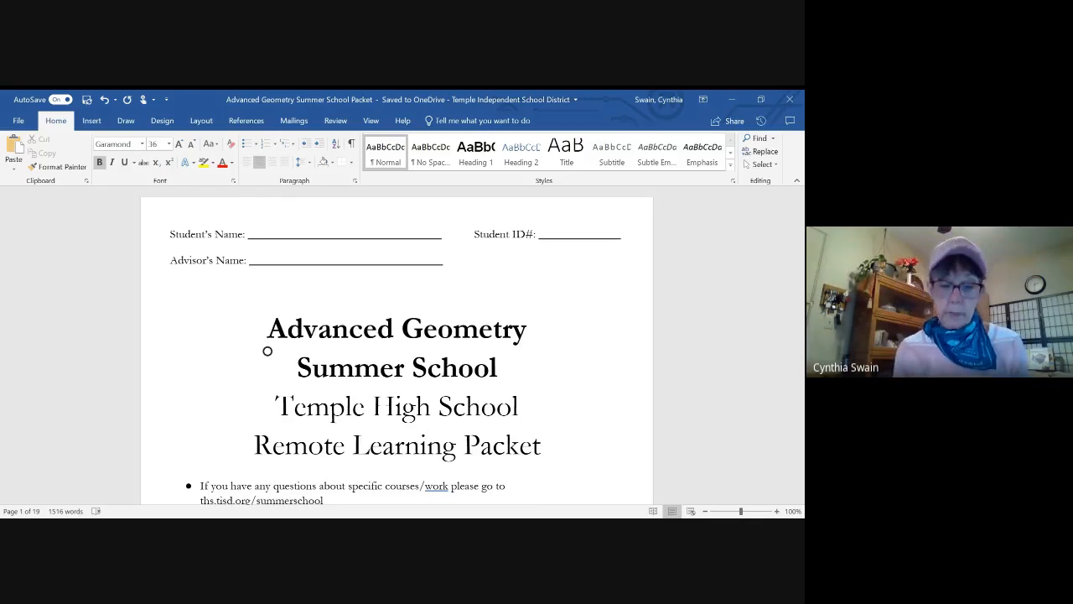
{"action": "mouse_move", "coordinate": [490, 456]}
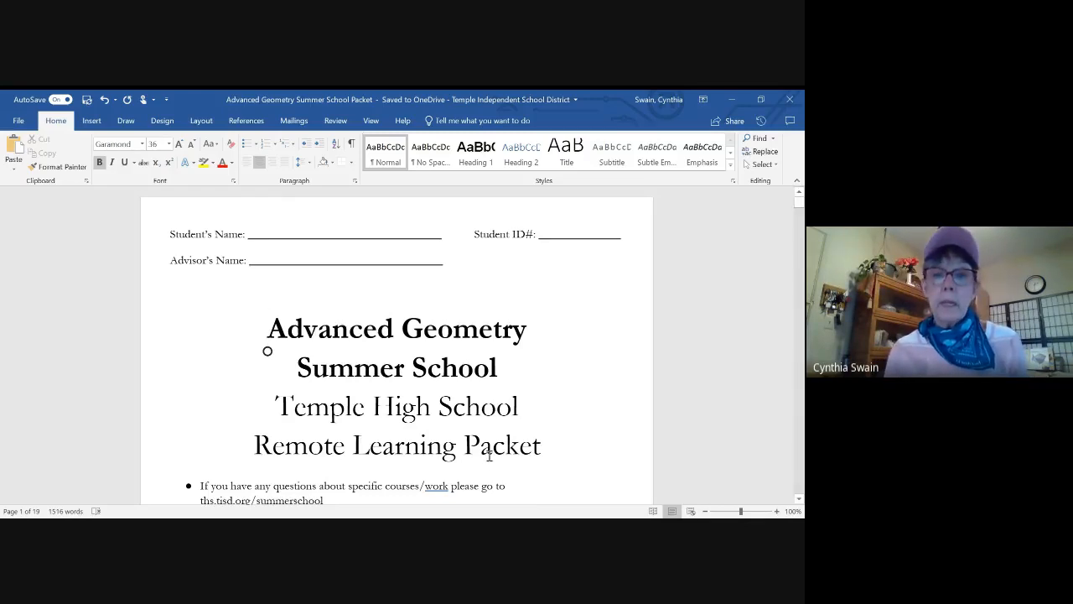
{"action": "scroll", "scroll_direction": "down", "scroll_amount": 3}
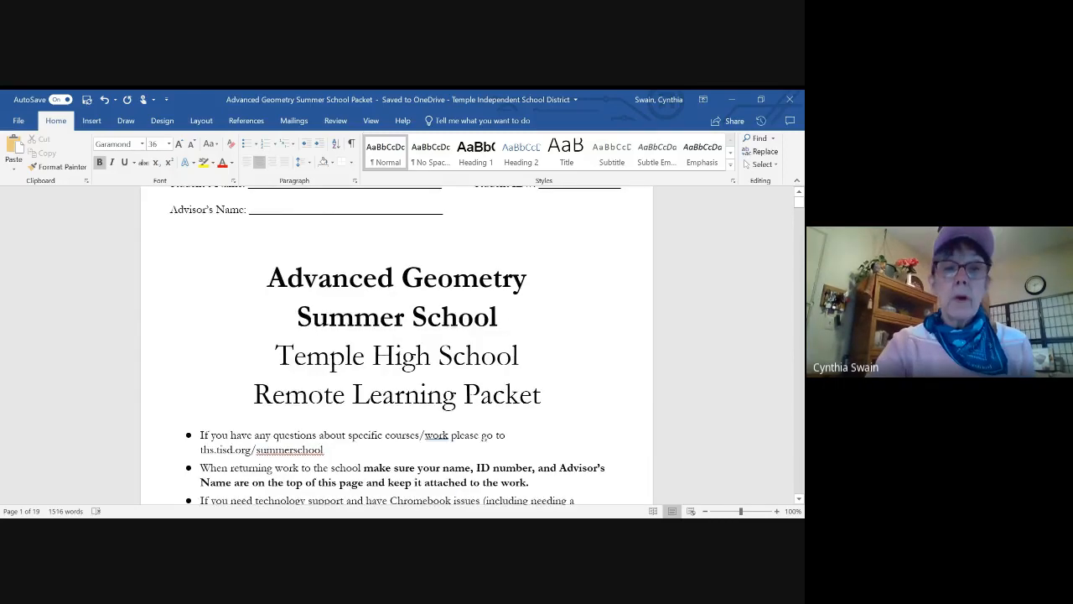
{"action": "scroll", "scroll_direction": "down", "scroll_amount": 3}
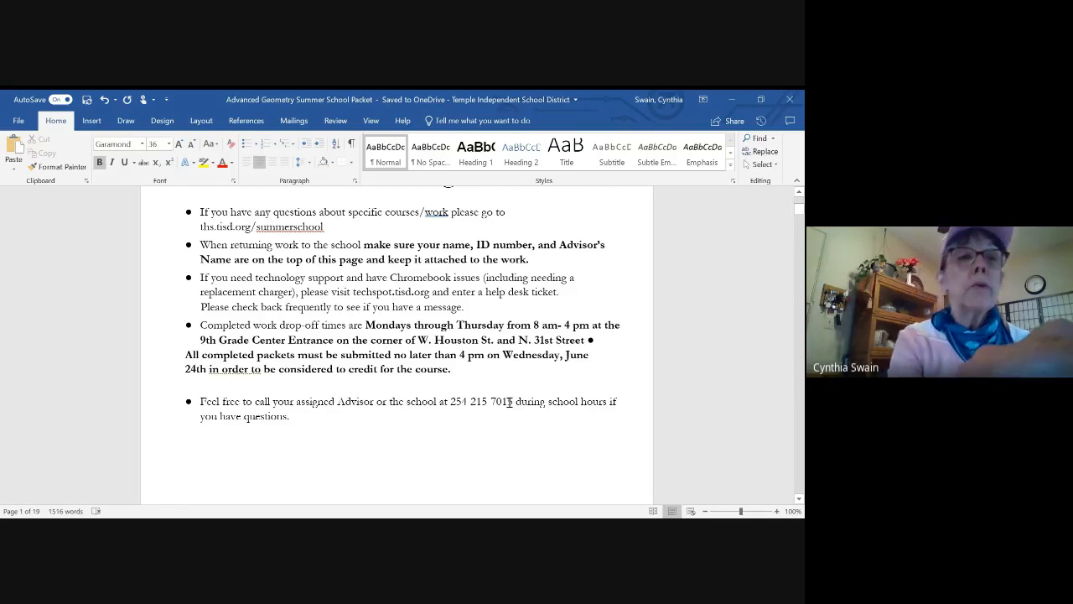
{"action": "left_click", "coordinate": [124, 120]}
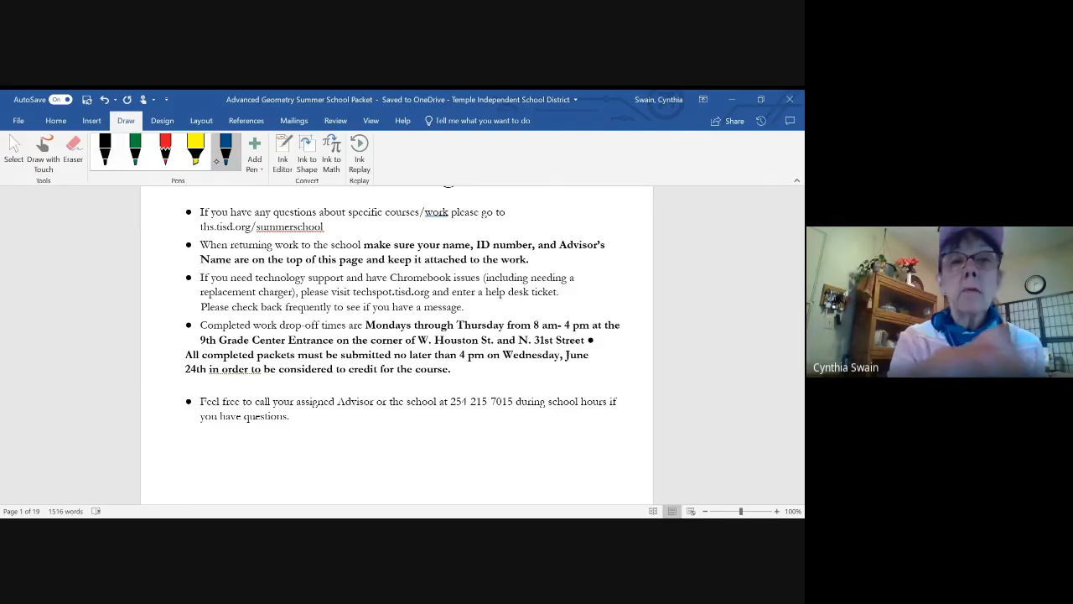
{"action": "left_click_drag", "start_coordinate": [457, 409], "coordinate": [510, 409]}
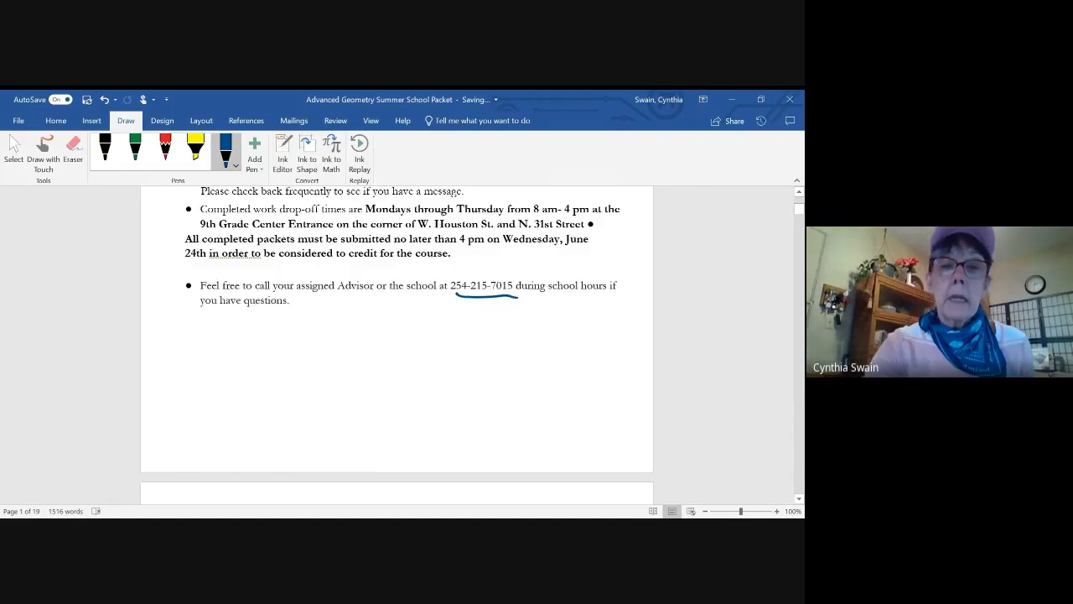
Draw blue ink notes around the rectangular and triangular prism formulas on the Geometry Formulas Reference page
{"action": "scroll", "scroll_direction": "down", "scroll_amount": 3}
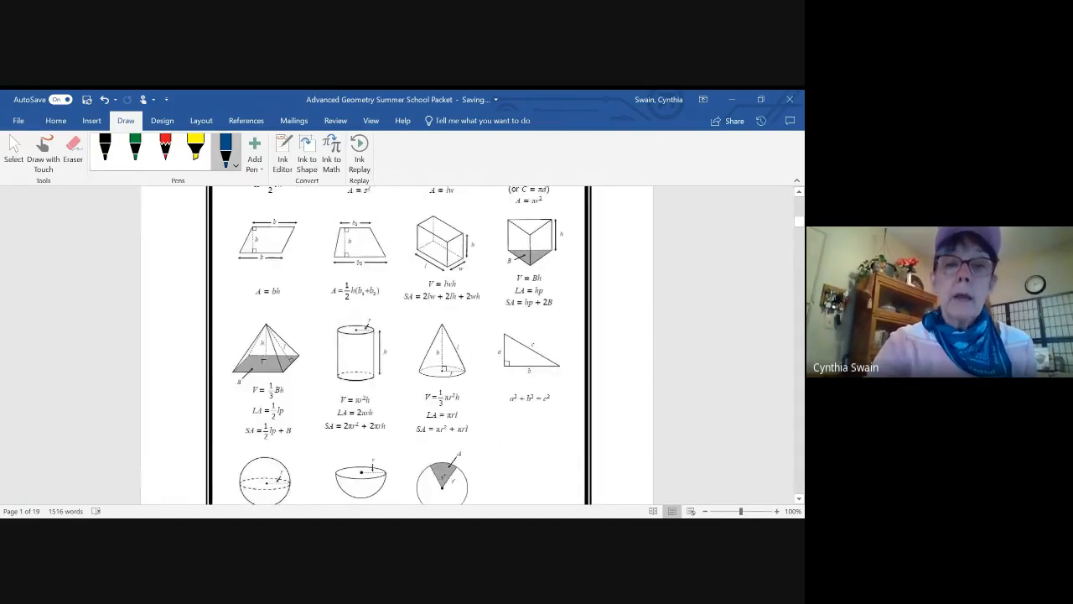
{"action": "scroll", "scroll_direction": "down", "scroll_amount": 3}
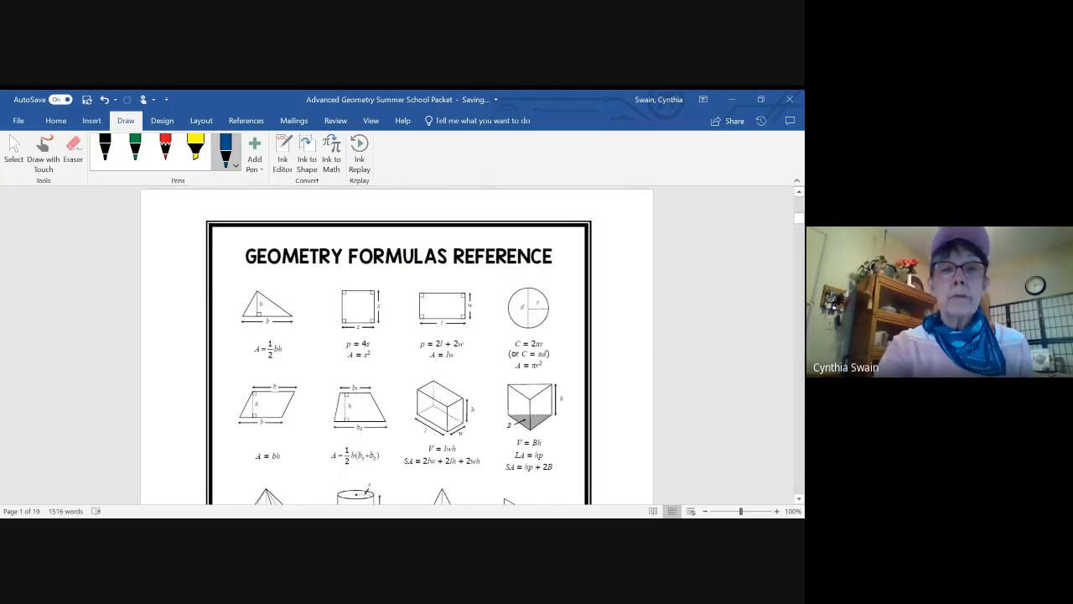
{"action": "scroll", "scroll_direction": "down", "scroll_amount": 3}
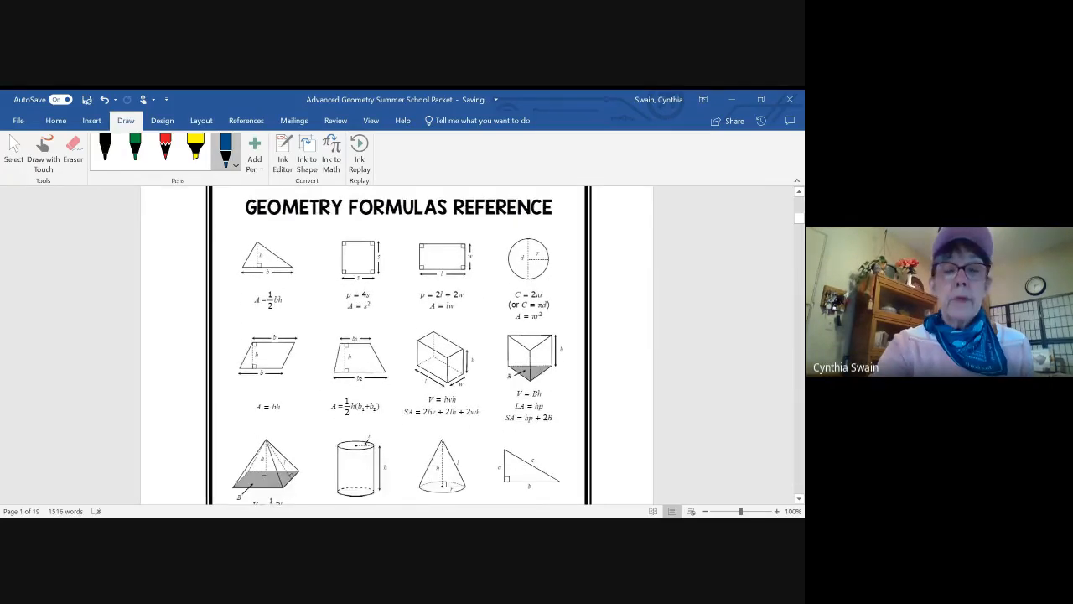
{"action": "scroll", "scroll_direction": "down", "scroll_amount": 3}
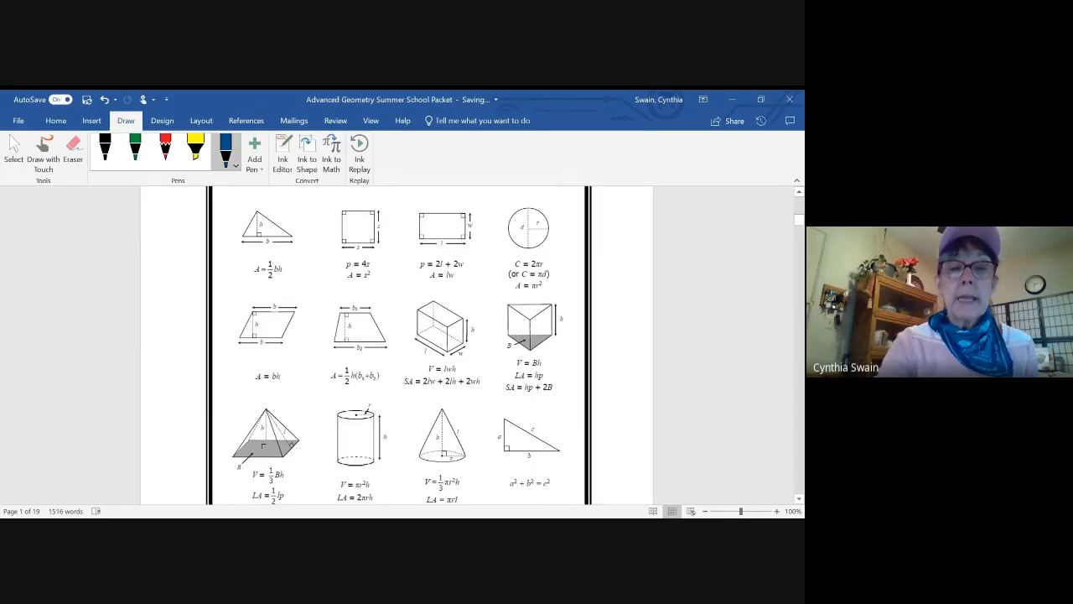
{"action": "scroll", "scroll_direction": "down", "scroll_amount": 3}
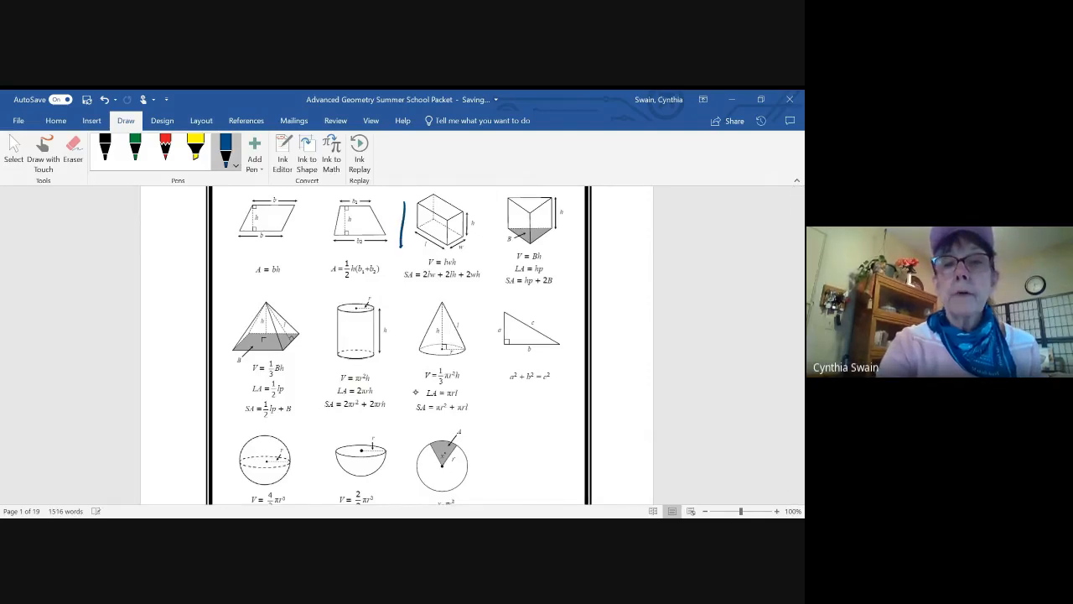
{"action": "left_click_drag", "start_coordinate": [399, 215], "coordinate": [562, 198]}
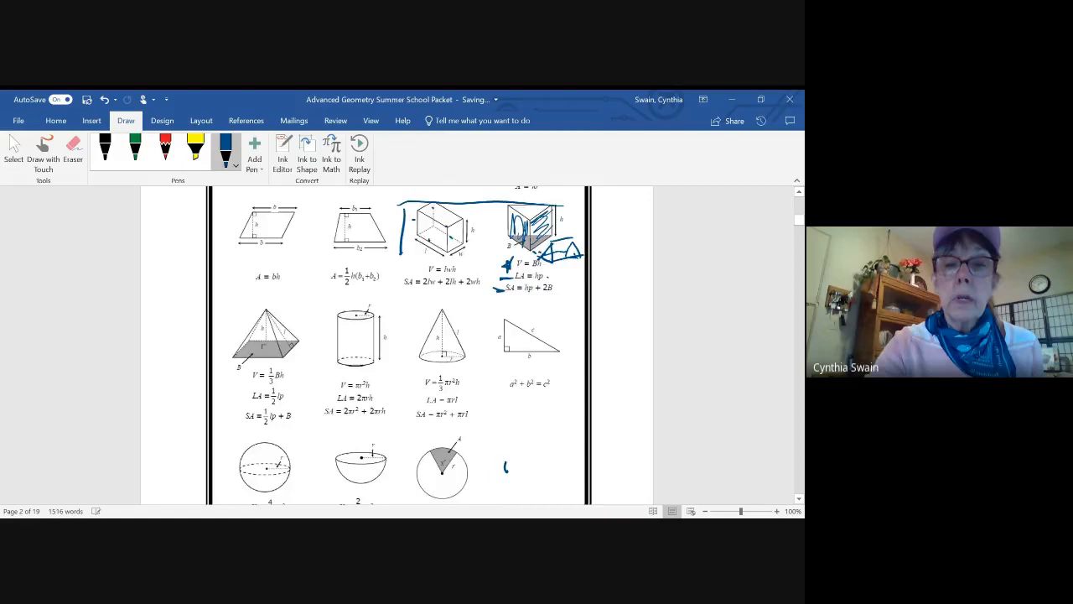
{"action": "scroll", "scroll_direction": "down", "scroll_amount": 3}
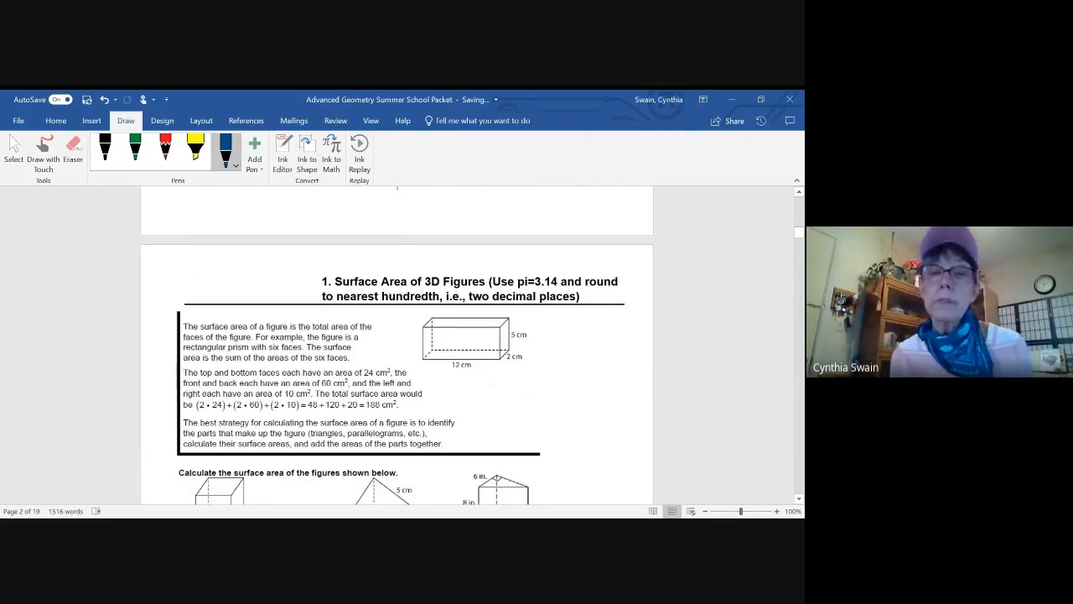
Highlight the worked surface area calculation in yellow and move down through the practice figures
{"action": "left_click", "coordinate": [194, 151]}
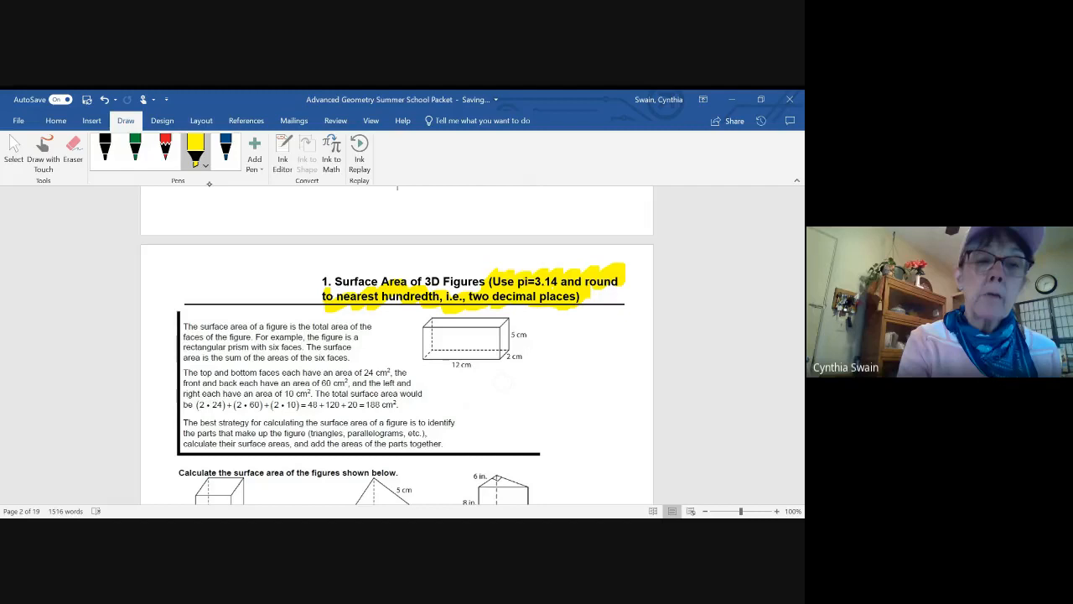
{"action": "left_click_drag", "start_coordinate": [191, 404], "coordinate": [317, 404]}
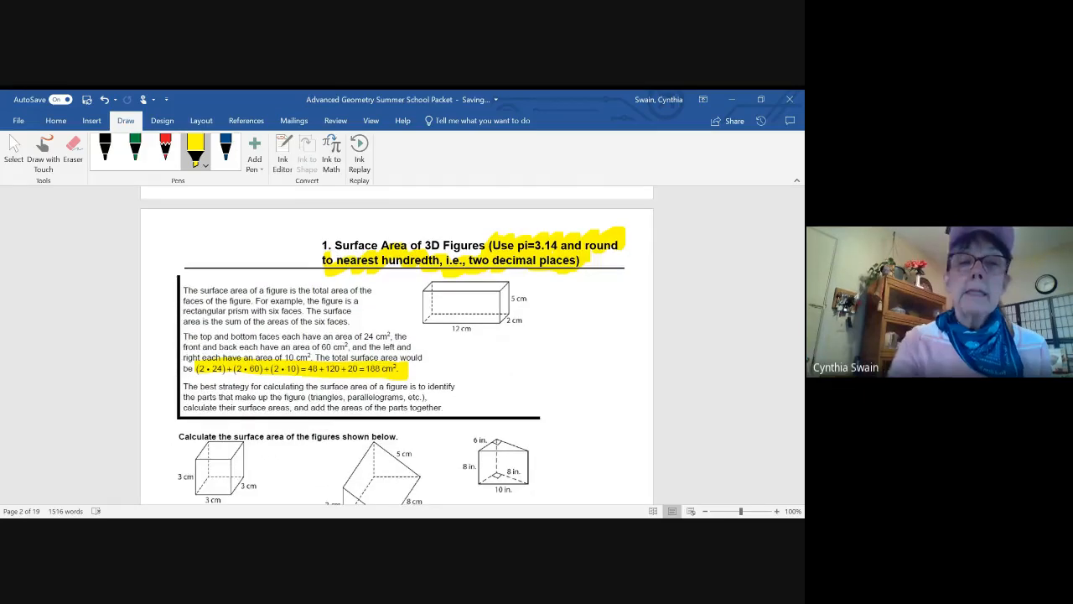
{"action": "scroll", "scroll_direction": "down", "scroll_amount": 3}
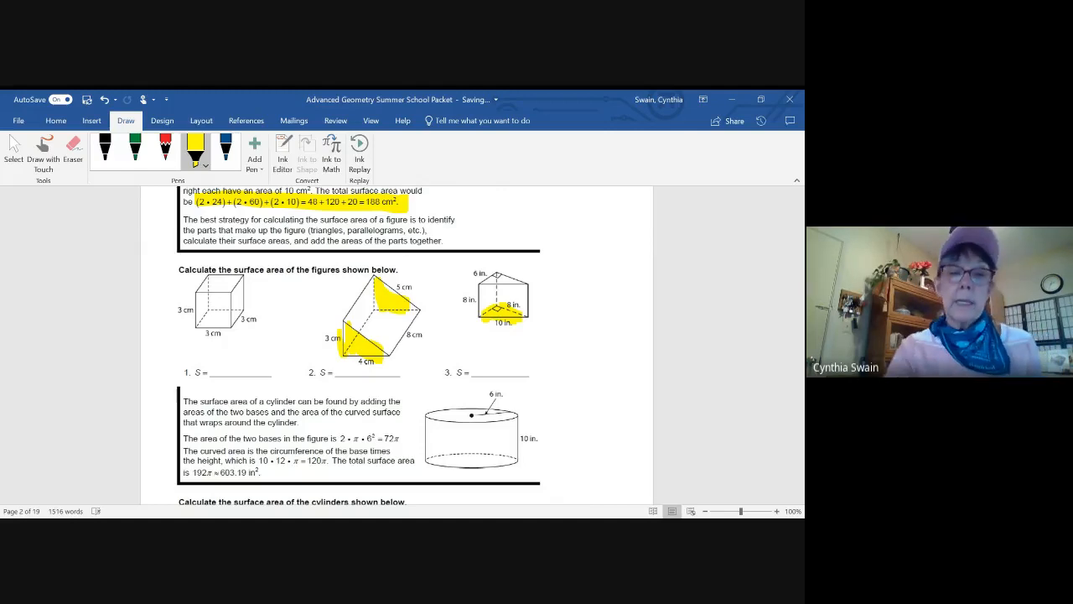
{"action": "scroll", "scroll_direction": "down", "scroll_amount": 3}
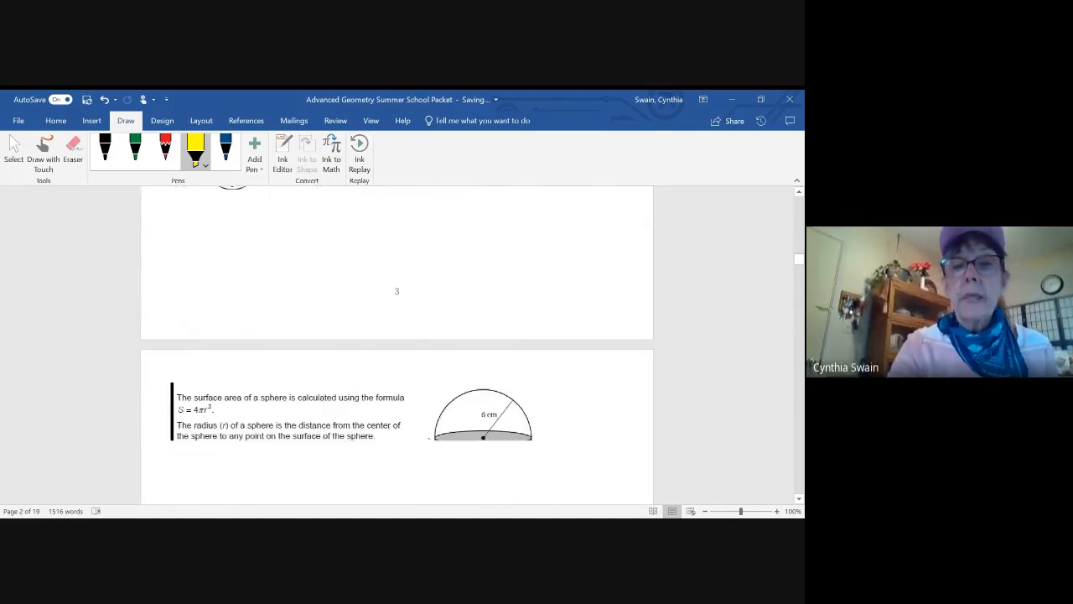
{"action": "scroll", "scroll_direction": "down", "scroll_amount": 3}
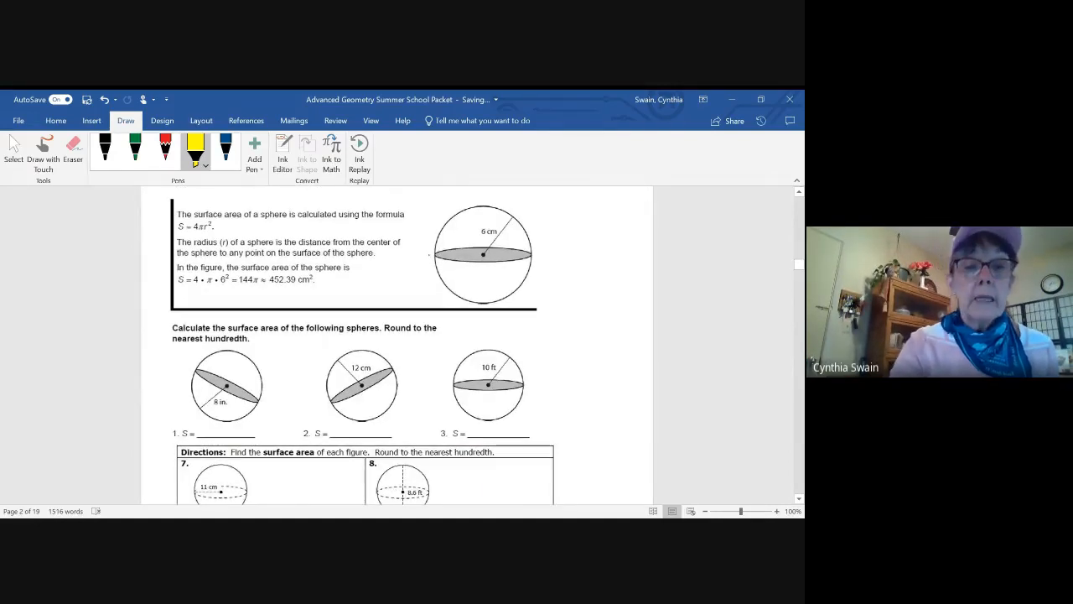
{"action": "scroll", "scroll_direction": "down", "scroll_amount": 3}
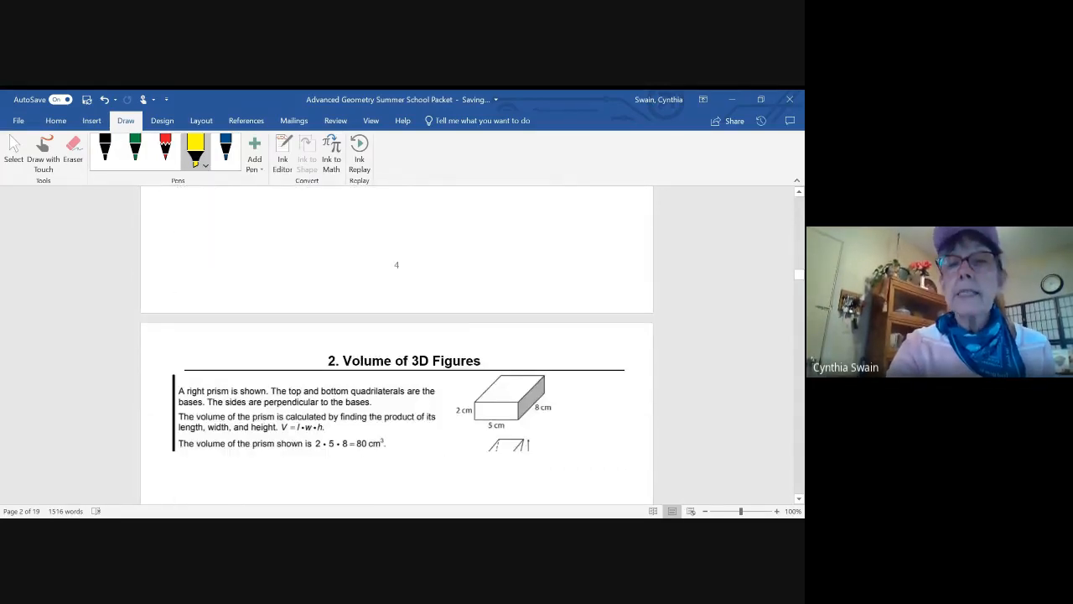
Mark the oblique prism's bottom edge and its 15 cm height in green
{"action": "scroll", "scroll_direction": "down", "scroll_amount": 3}
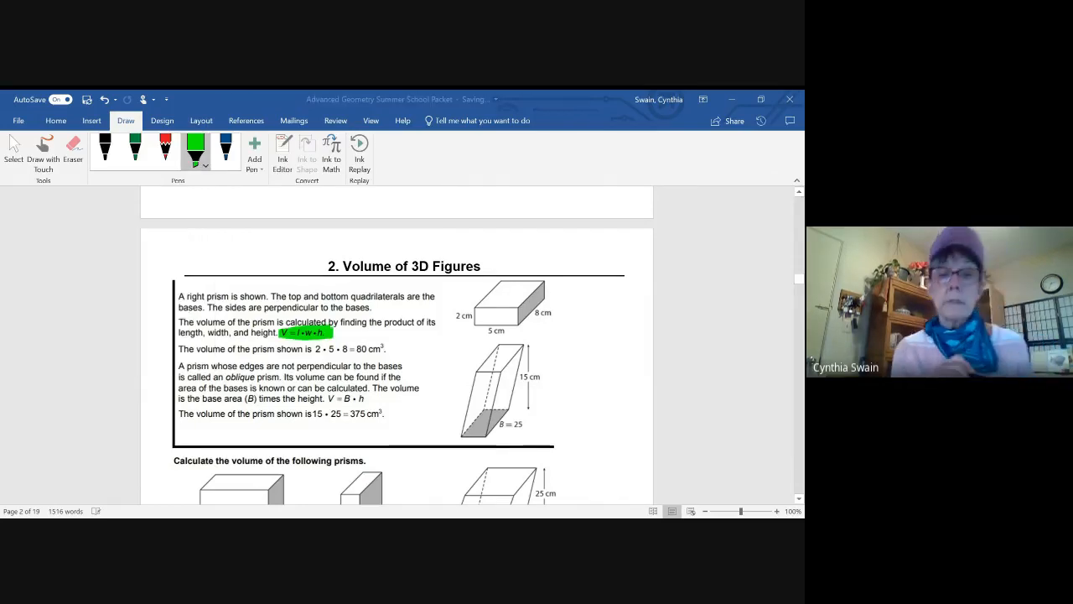
{"action": "scroll", "scroll_direction": "down", "scroll_amount": 3}
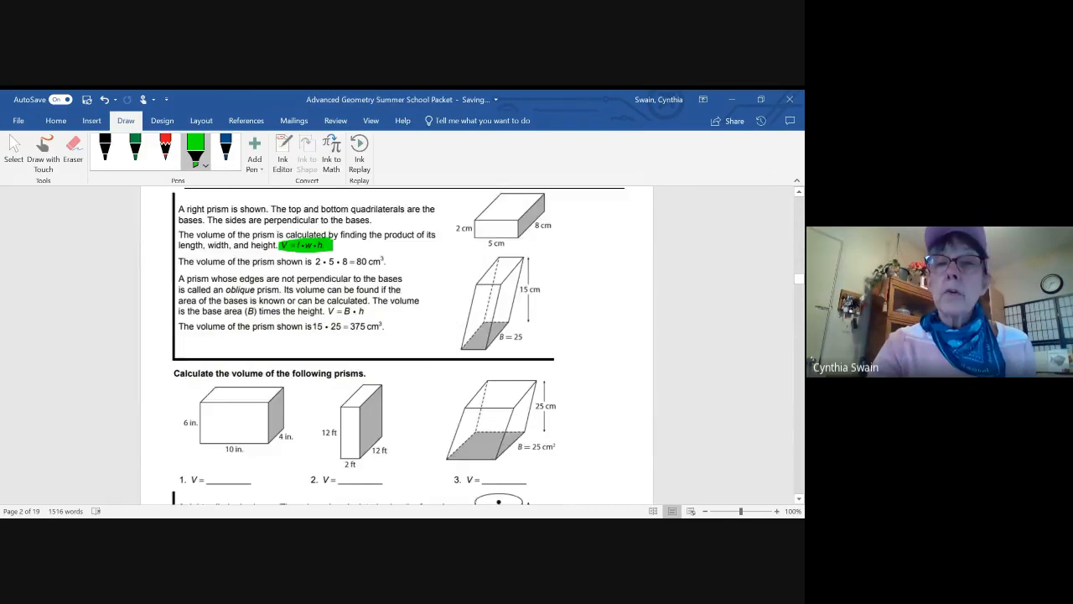
{"action": "scroll", "scroll_direction": "down", "scroll_amount": 3}
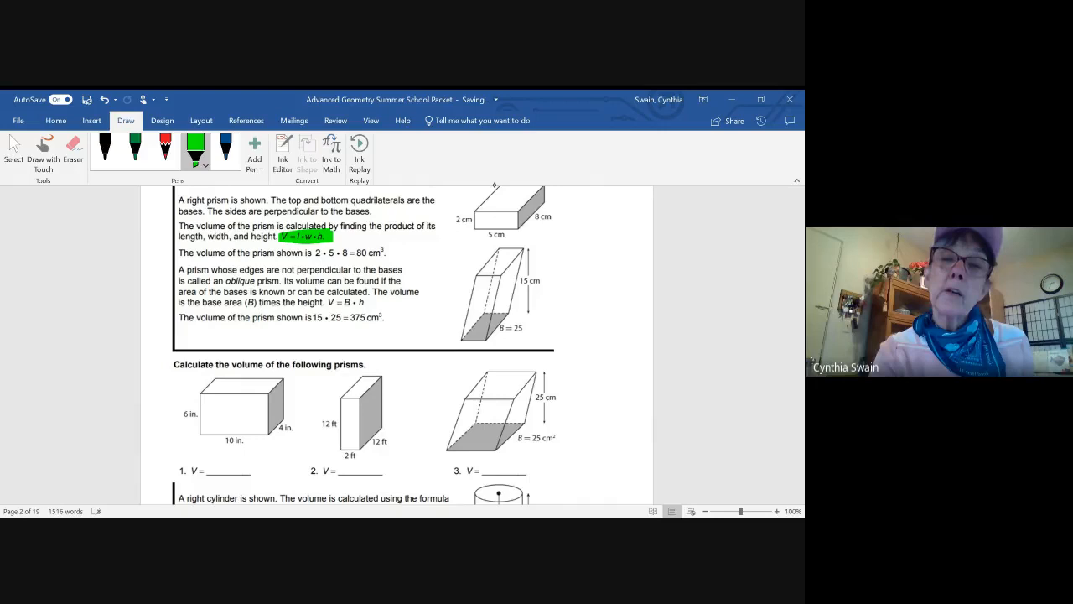
{"action": "left_click", "coordinate": [507, 221]}
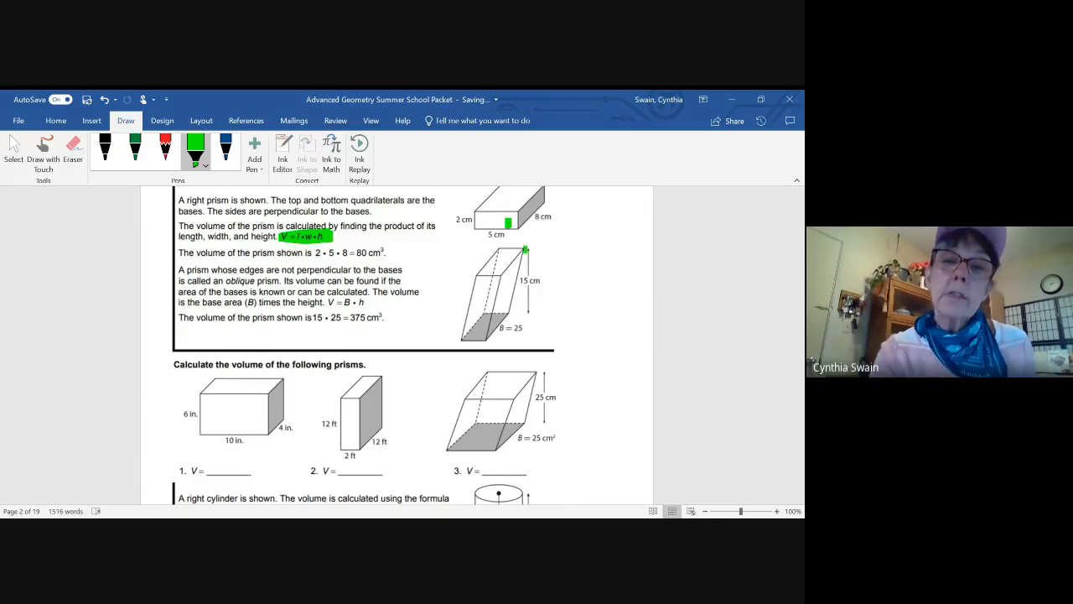
{"action": "left_click_drag", "start_coordinate": [527, 248], "coordinate": [527, 322]}
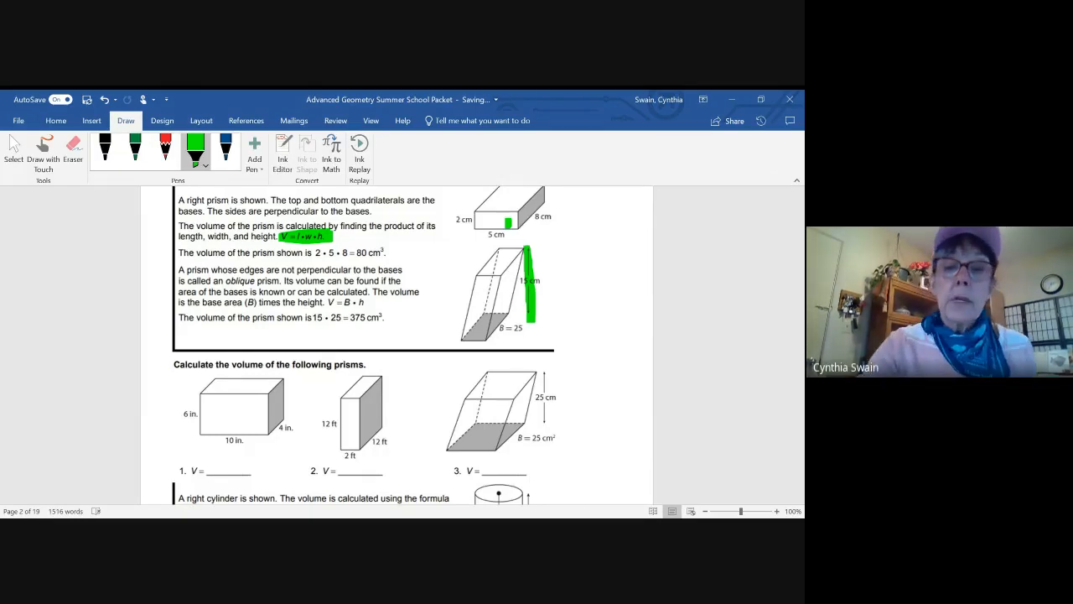
Highlight the cylinder volume calculation and the cone volume formula in green
{"action": "scroll", "scroll_direction": "down", "scroll_amount": 3}
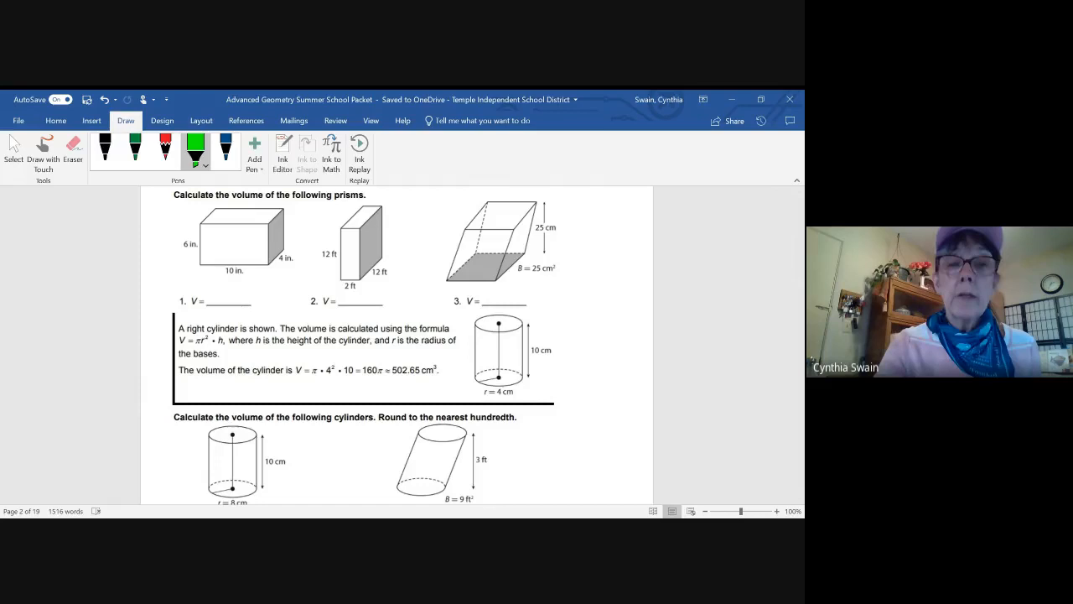
{"action": "left_click_drag", "start_coordinate": [295, 370], "coordinate": [355, 371]}
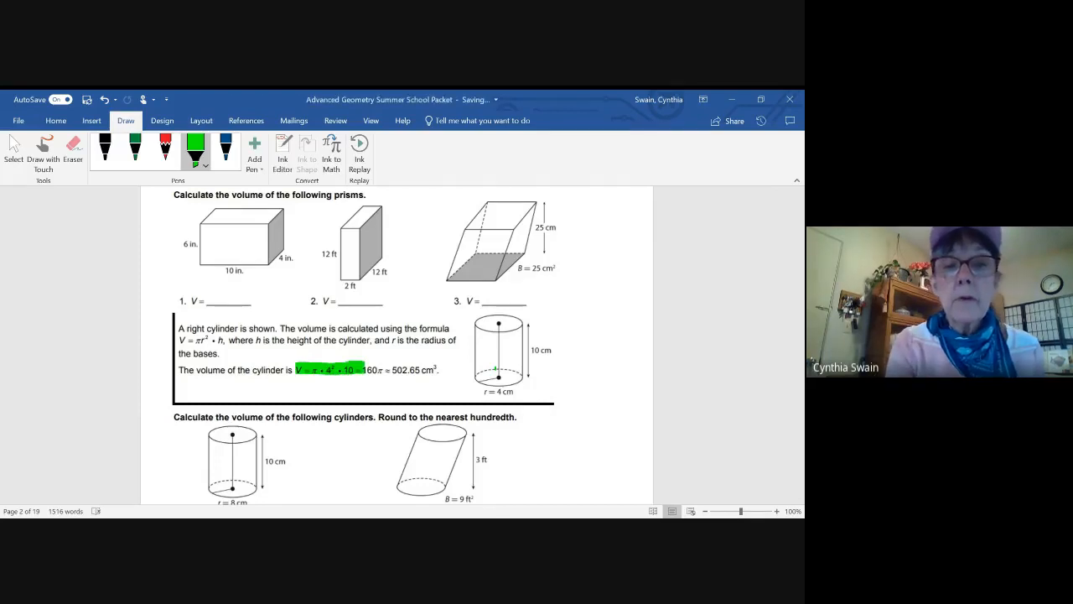
{"action": "scroll", "scroll_direction": "down", "scroll_amount": 3}
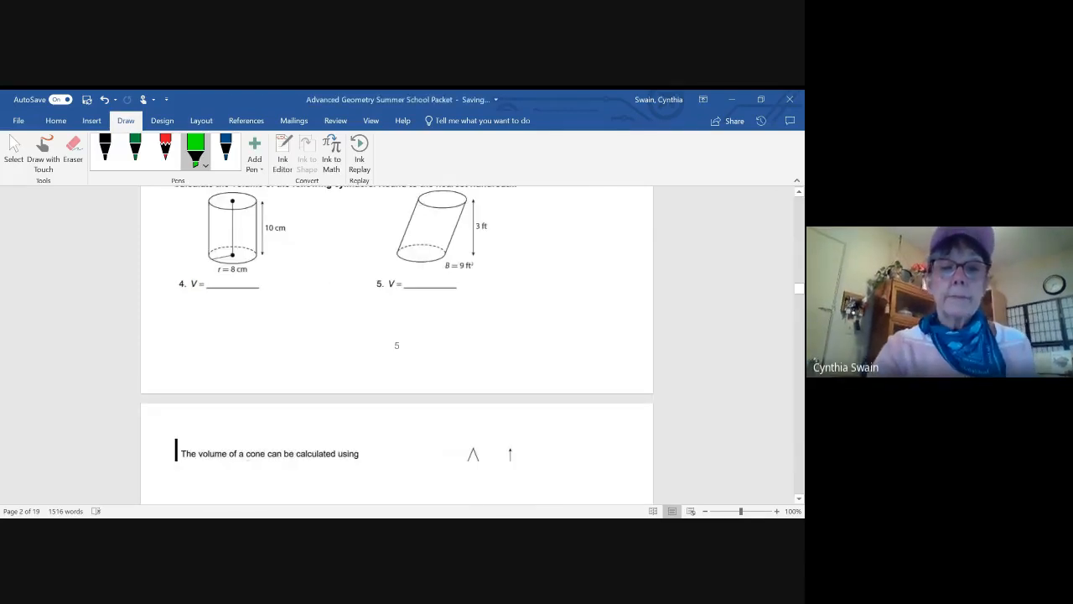
{"action": "scroll", "scroll_direction": "down", "scroll_amount": 3}
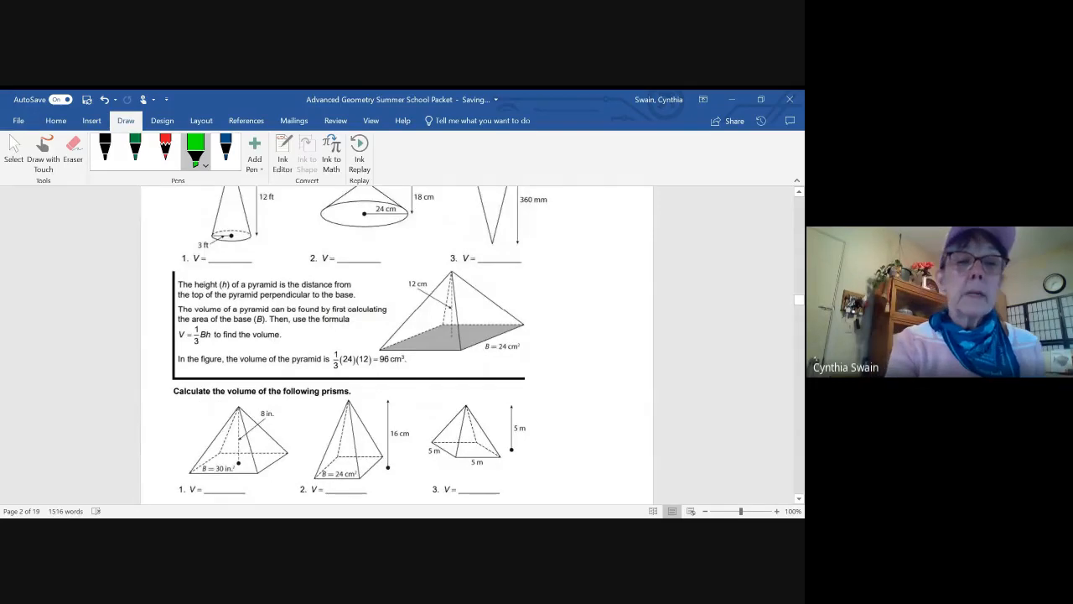
{"action": "mouse_move", "coordinate": [493, 184]}
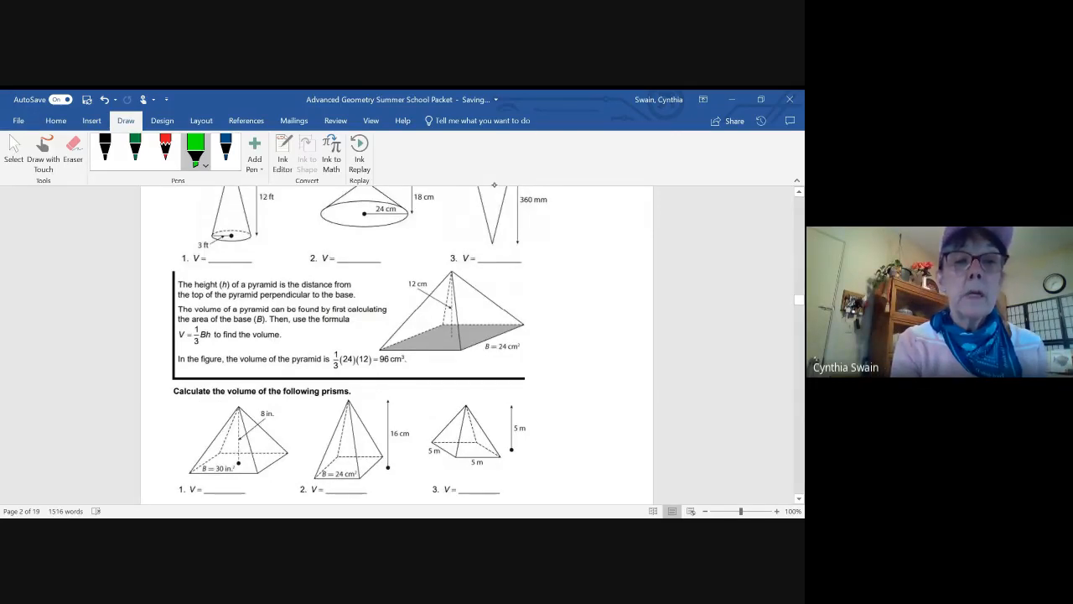
{"action": "left_click_drag", "start_coordinate": [192, 333], "coordinate": [216, 333]}
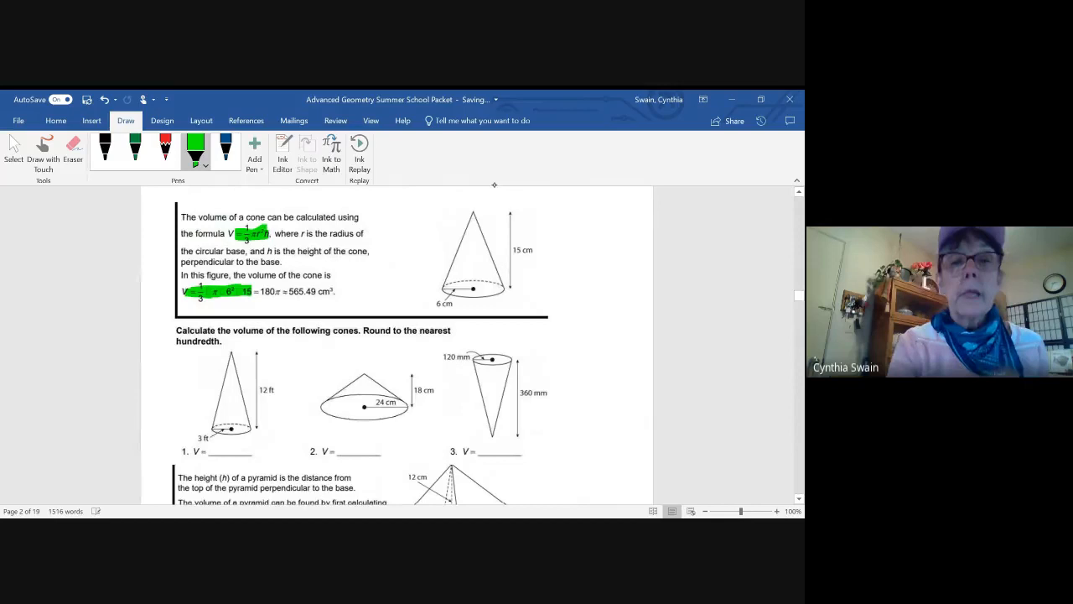
Scroll past the pyramid and sphere examples to Mixed Practice and ink a green margin mark
{"action": "scroll", "scroll_direction": "down", "scroll_amount": 3}
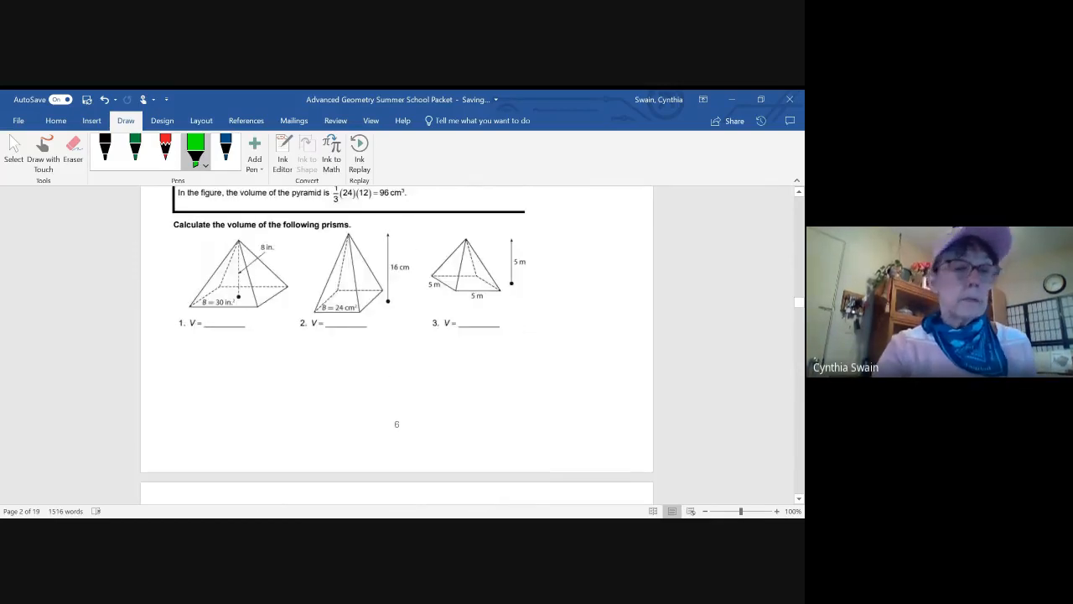
{"action": "scroll", "scroll_direction": "down", "scroll_amount": 3}
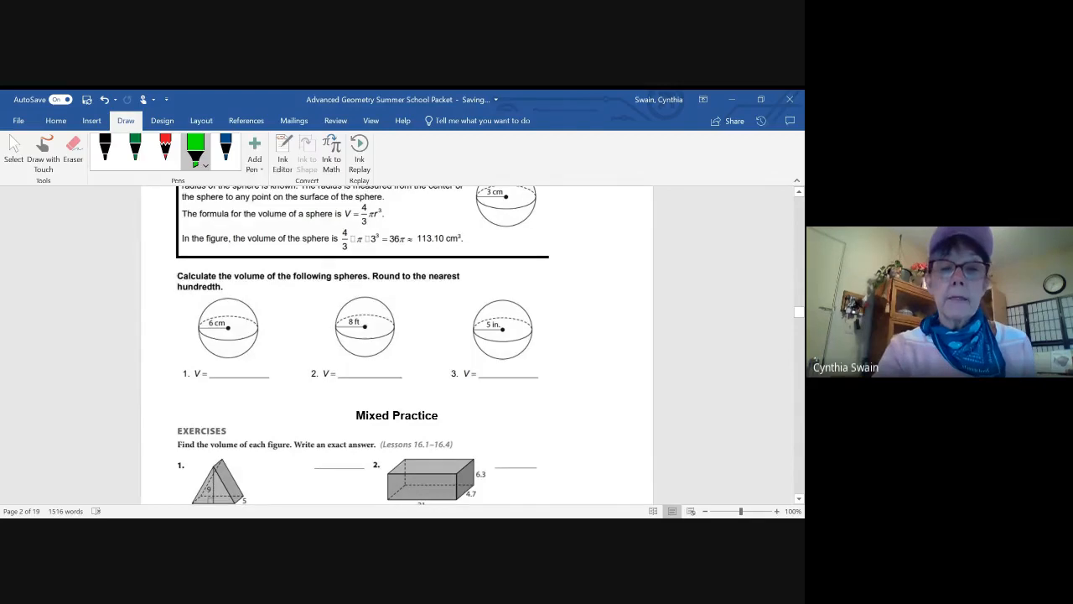
{"action": "scroll", "scroll_direction": "down", "scroll_amount": 3}
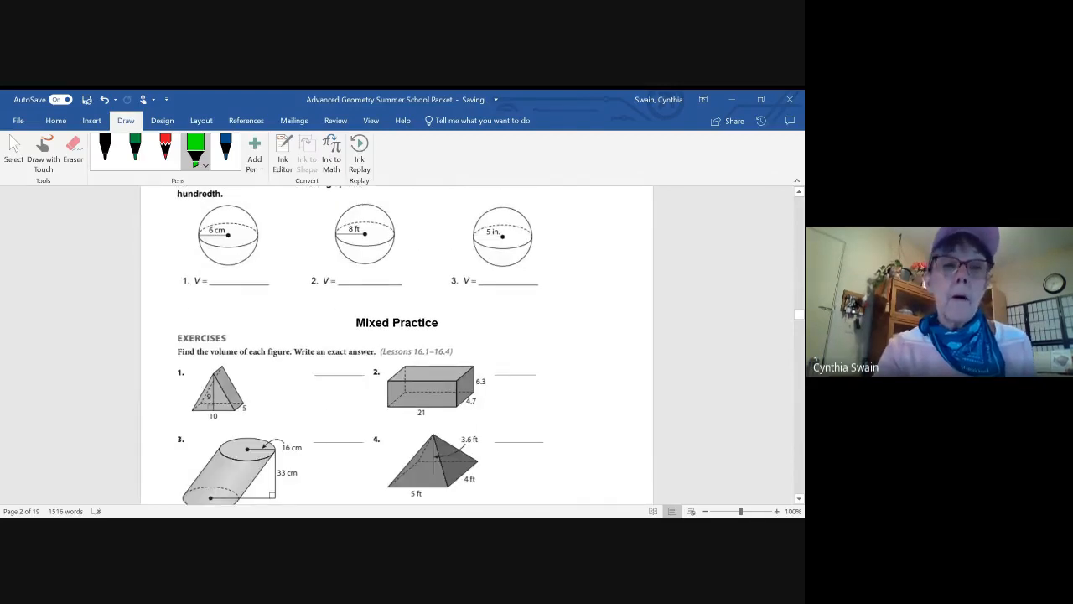
{"action": "scroll", "scroll_direction": "down", "scroll_amount": 3}
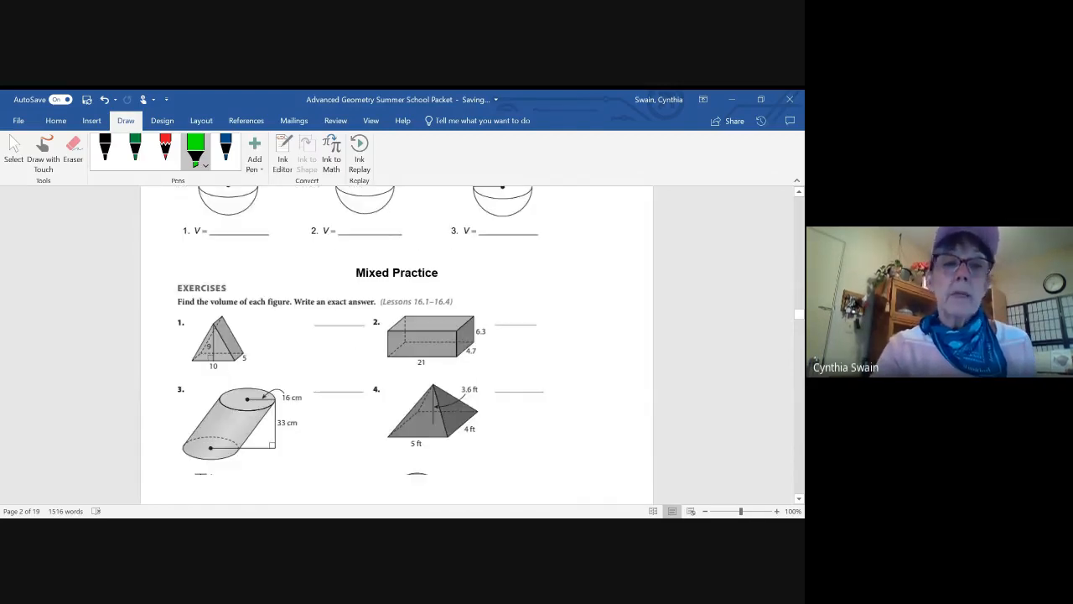
{"action": "scroll", "scroll_direction": "down", "scroll_amount": 3}
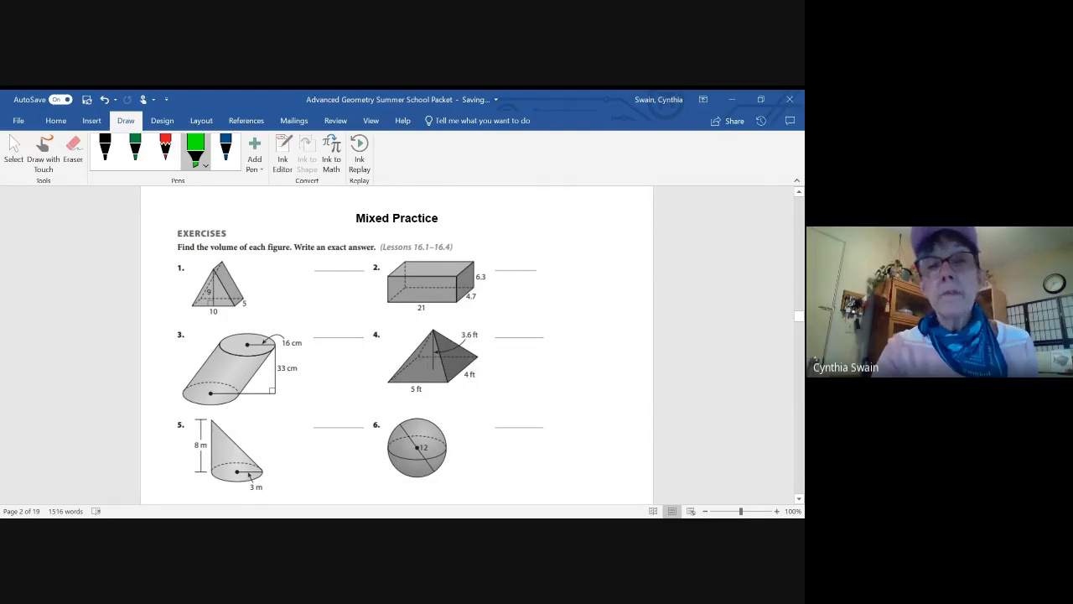
{"action": "scroll", "scroll_direction": "down", "scroll_amount": 3}
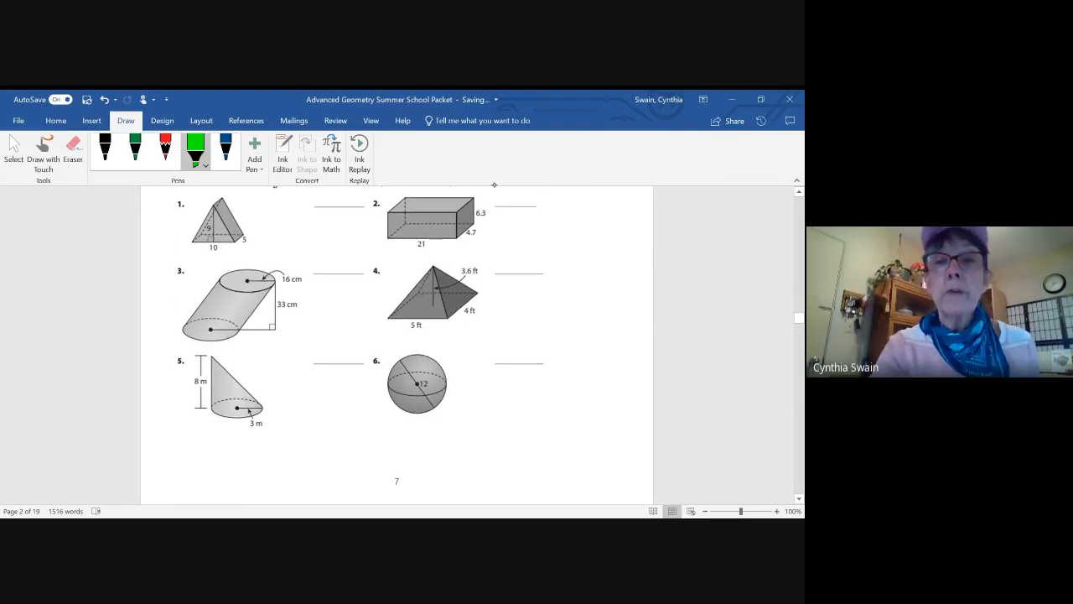
{"action": "left_click_drag", "start_coordinate": [556, 198], "coordinate": [570, 411]}
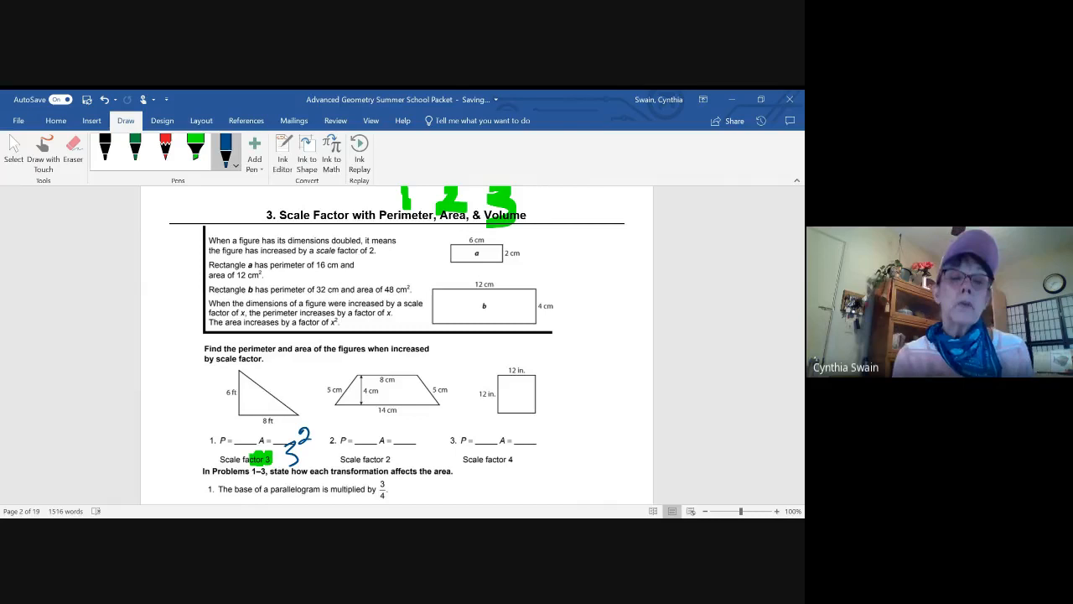
{"action": "mouse_move", "coordinate": [227, 149]}
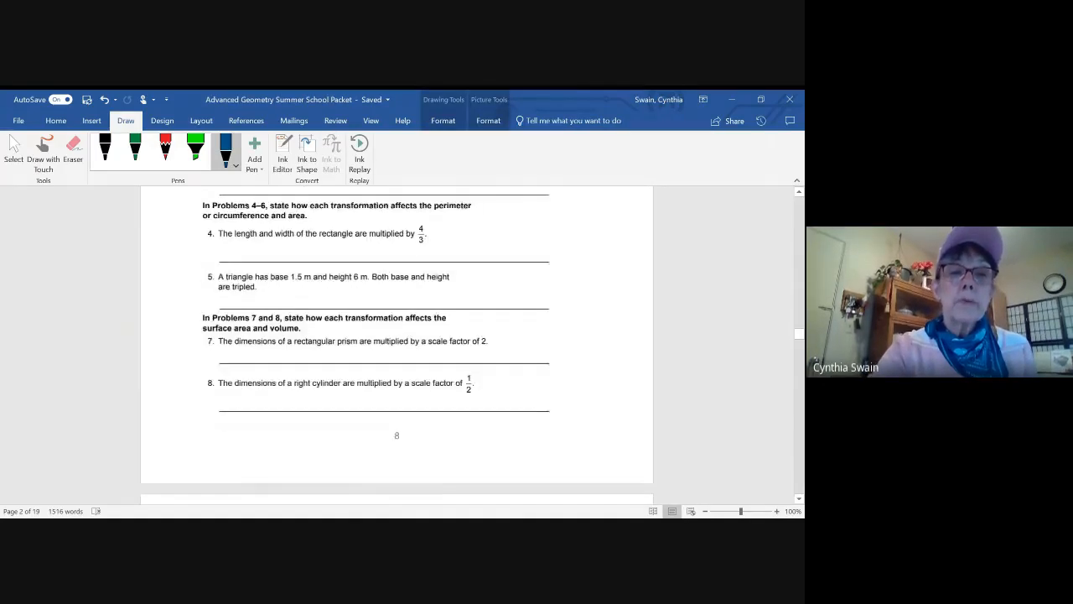
Write SF² and SF³ above the examples and answer the doubled surface area question with 2²
{"action": "scroll", "scroll_direction": "down", "scroll_amount": 3}
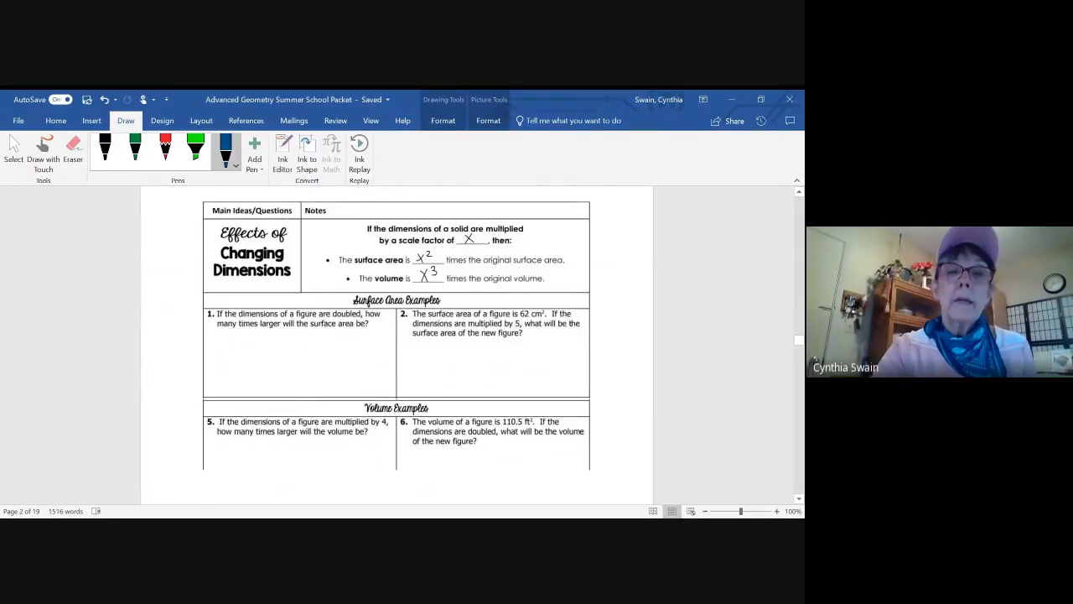
{"action": "scroll", "scroll_direction": "down", "scroll_amount": 3}
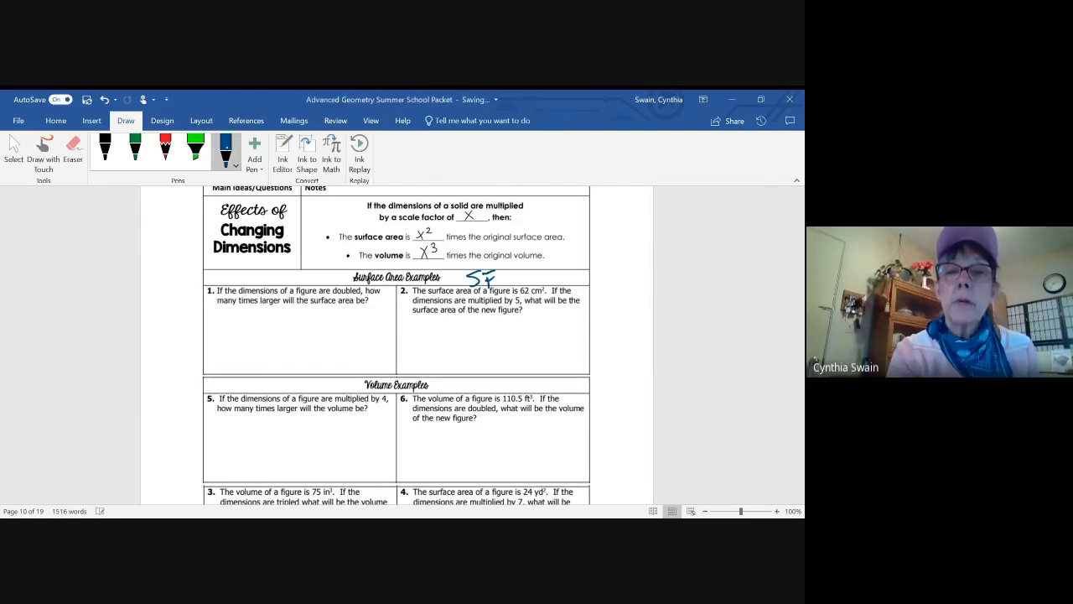
{"action": "left_click_drag", "start_coordinate": [487, 269], "coordinate": [511, 260]}
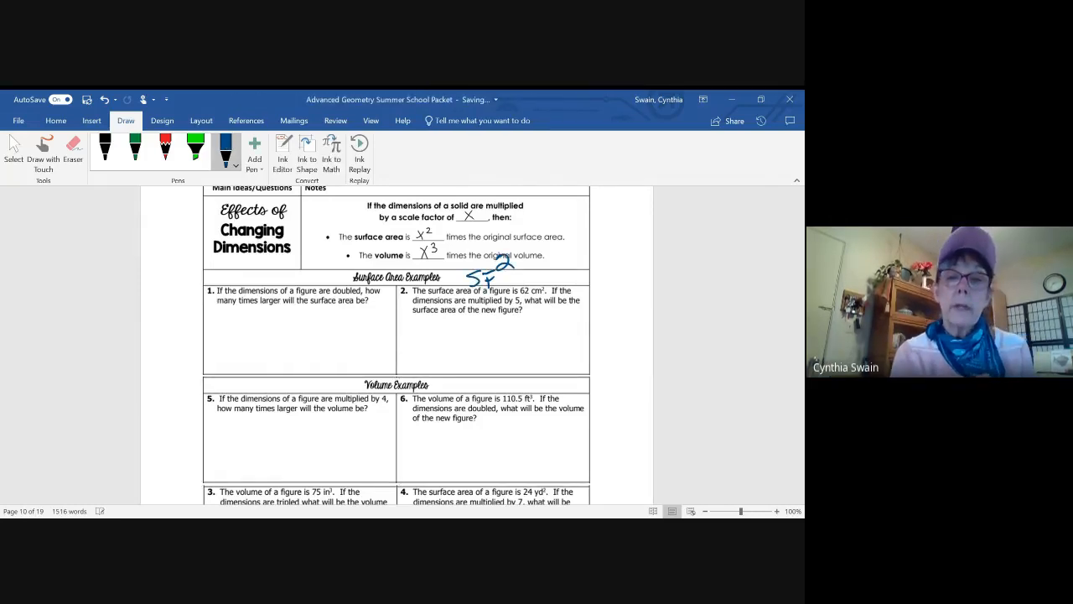
{"action": "left_click_drag", "start_coordinate": [436, 394], "coordinate": [456, 382]}
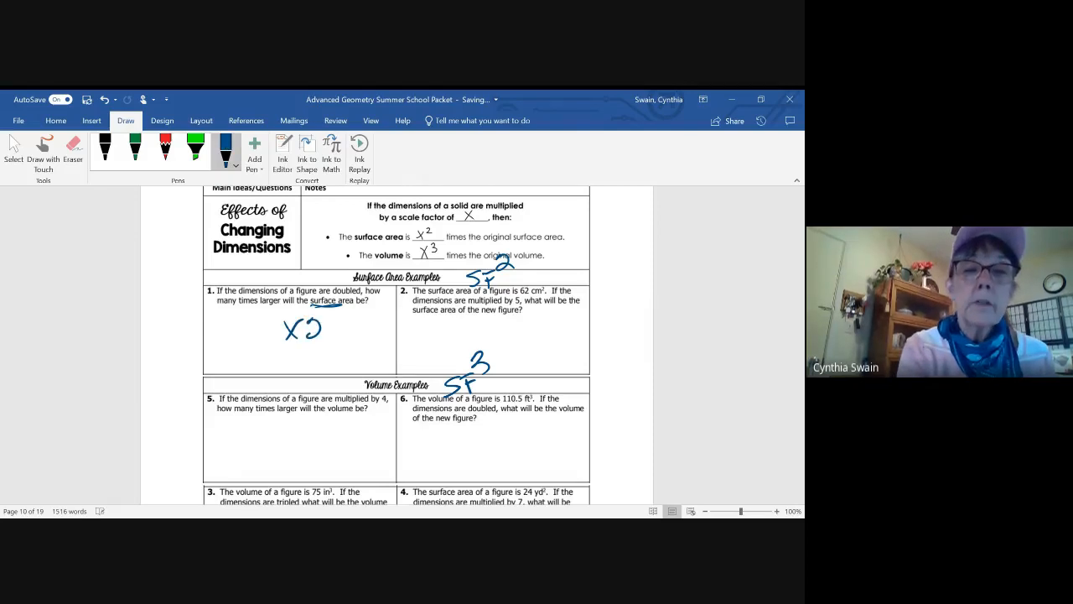
{"action": "left_click_drag", "start_coordinate": [310, 327], "coordinate": [335, 315]}
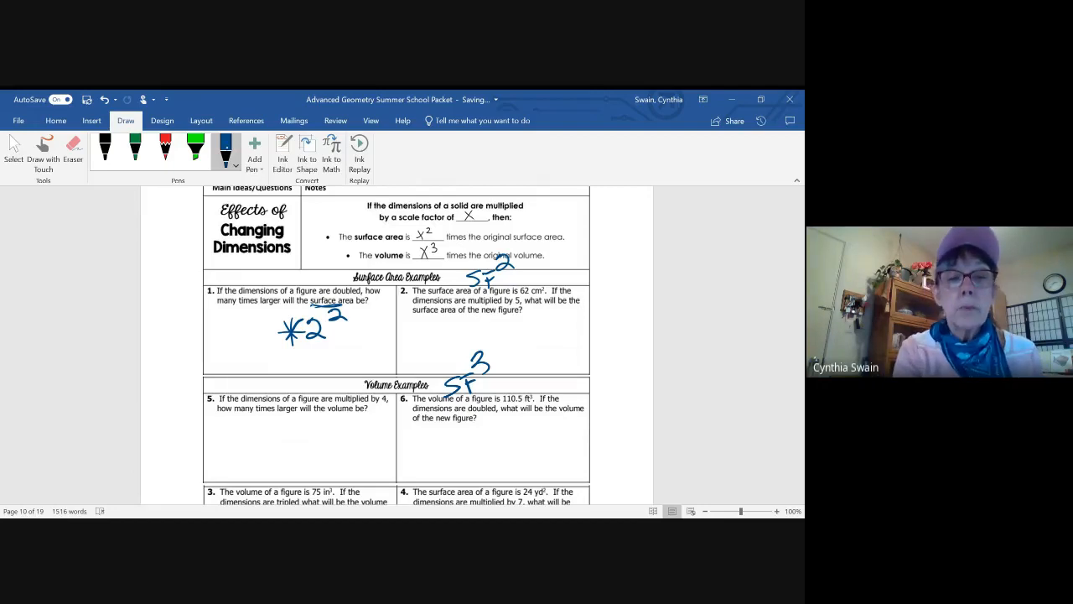
{"action": "mouse_move", "coordinate": [228, 148]}
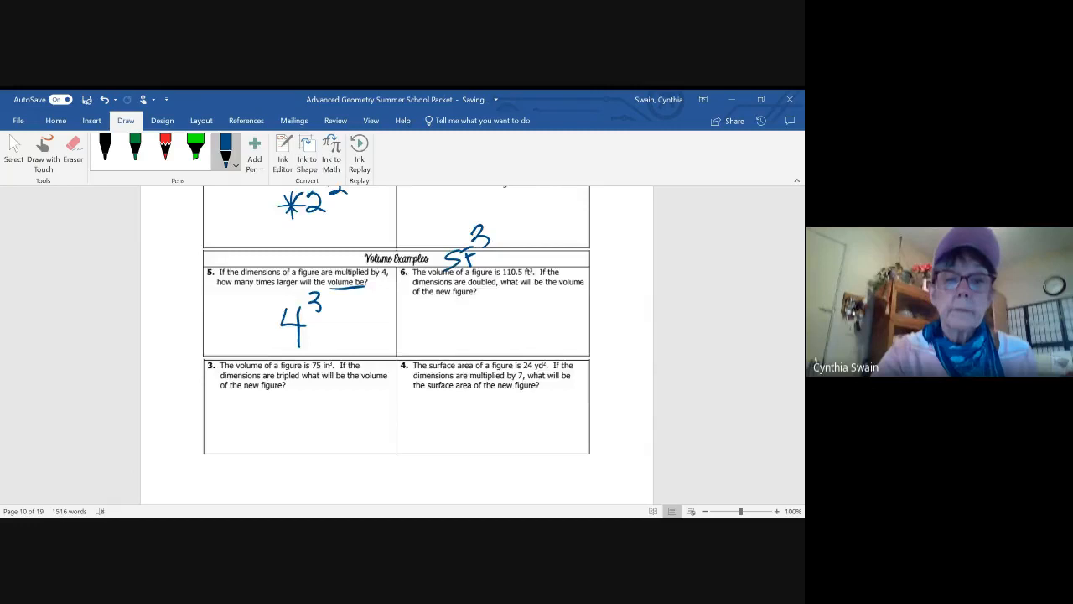
Highlight the definition of a set in green on the Probability – Sample Space page
{"action": "scroll", "scroll_direction": "down", "scroll_amount": 3}
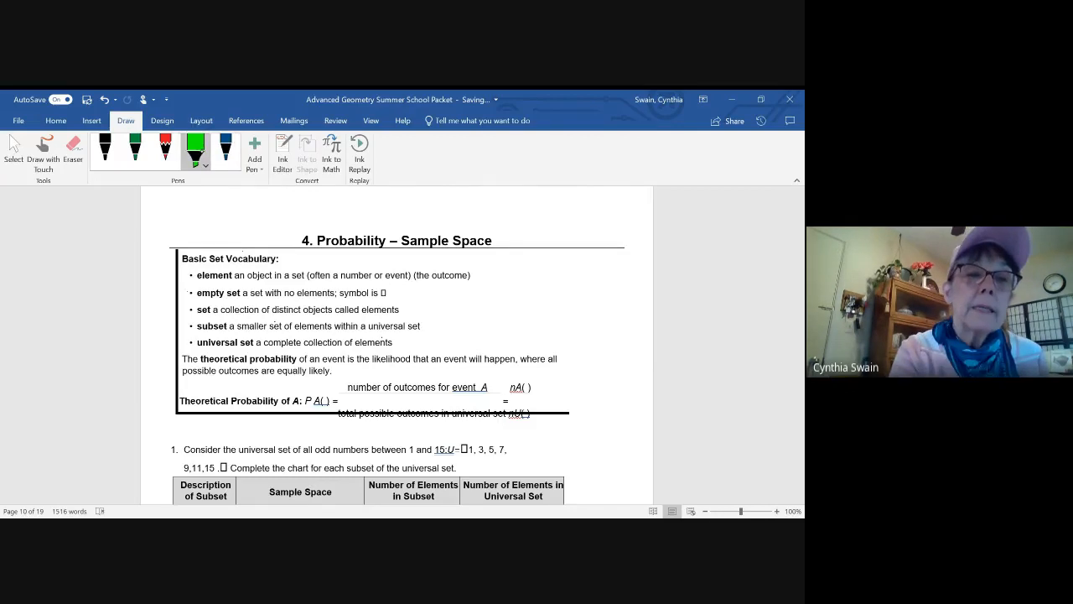
{"action": "left_click", "coordinate": [194, 165]}
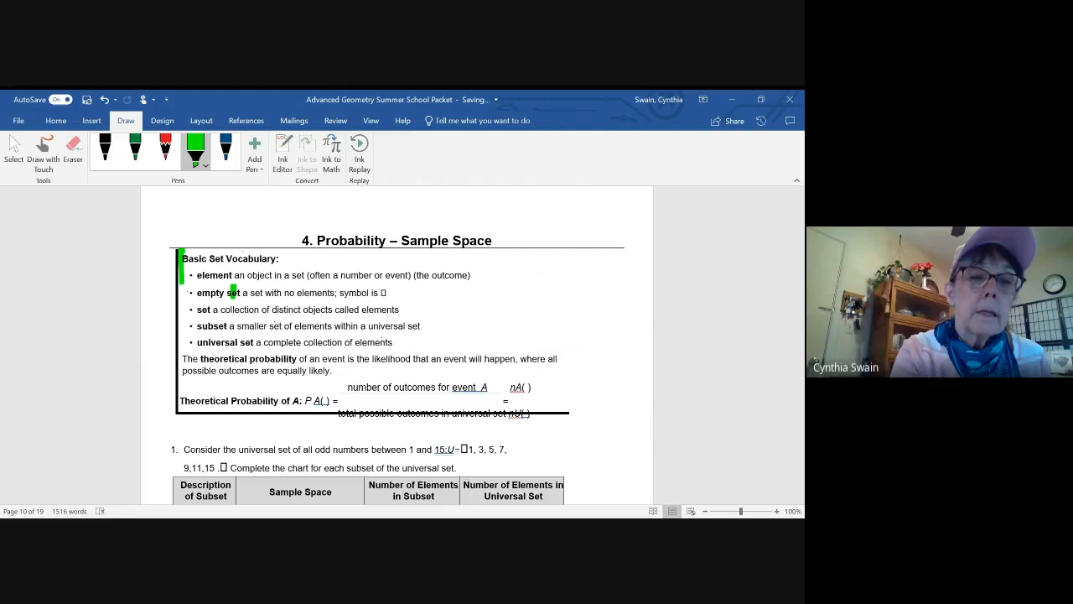
{"action": "left_click_drag", "start_coordinate": [208, 239], "coordinate": [186, 411]}
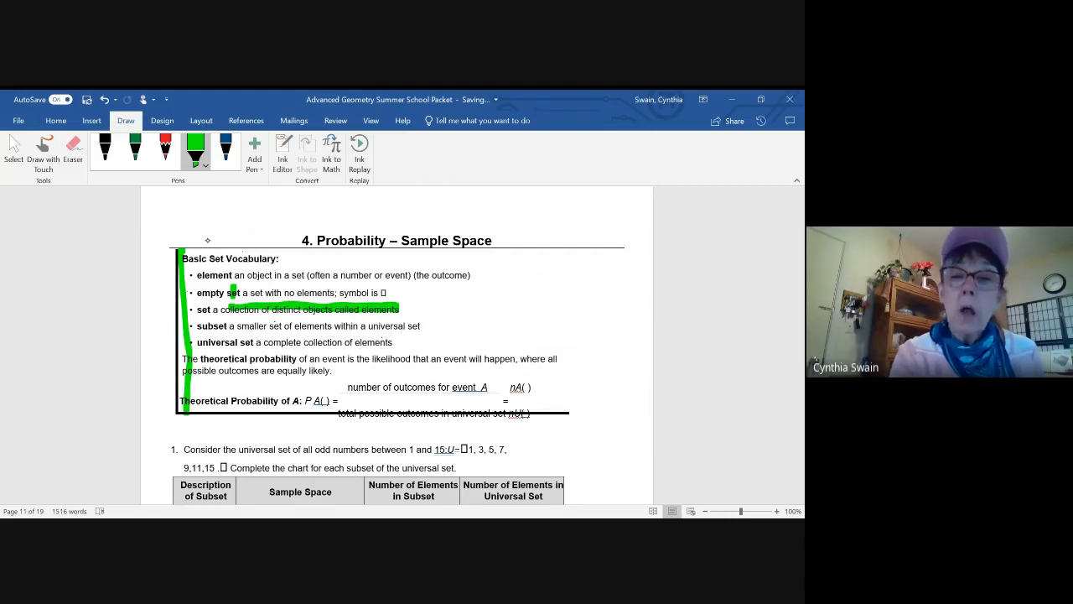
Write 'even' beside the vocabulary with the set {2,4,6,8} below it
{"action": "left_click_drag", "start_coordinate": [439, 288], "coordinate": [490, 318]}
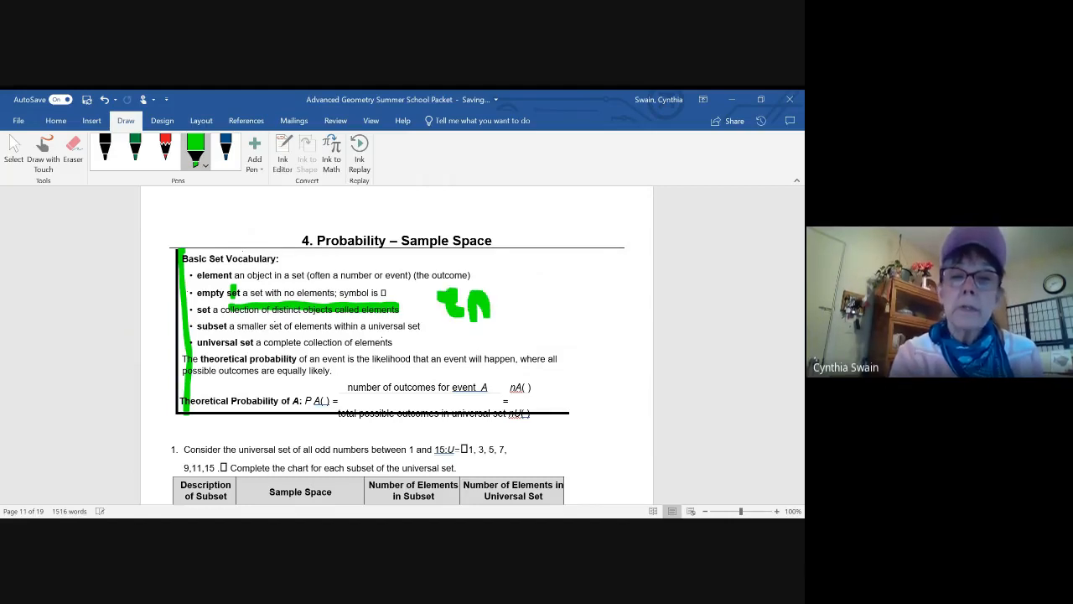
{"action": "left_click_drag", "start_coordinate": [445, 305], "coordinate": [536, 305]}
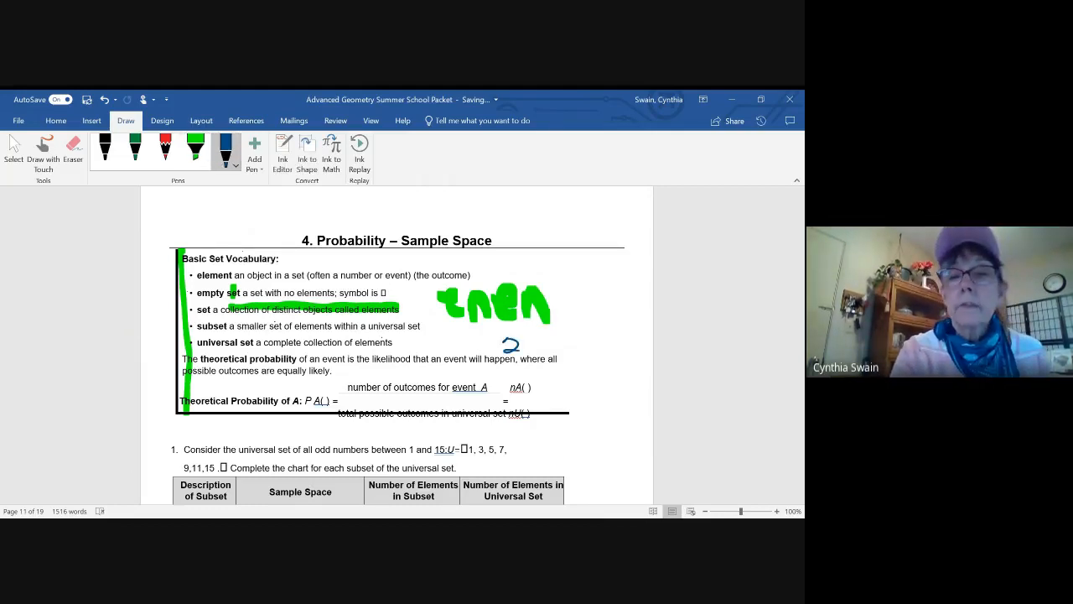
{"action": "left_click_drag", "start_coordinate": [503, 347], "coordinate": [587, 352]}
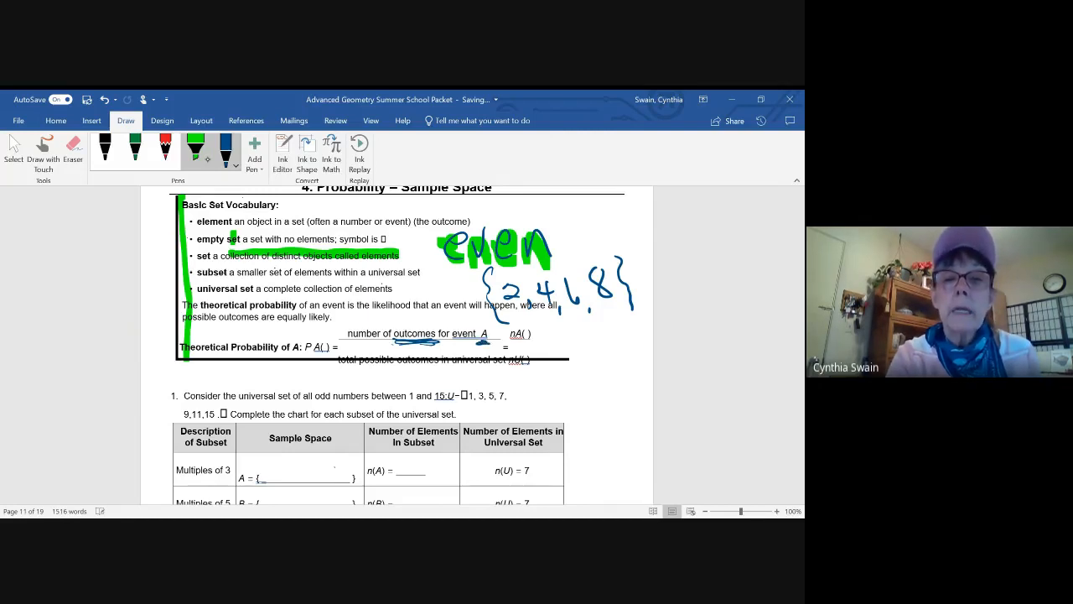
Underline and box the denominator of the probability formula in blue
{"action": "left_click_drag", "start_coordinate": [339, 363], "coordinate": [567, 360]}
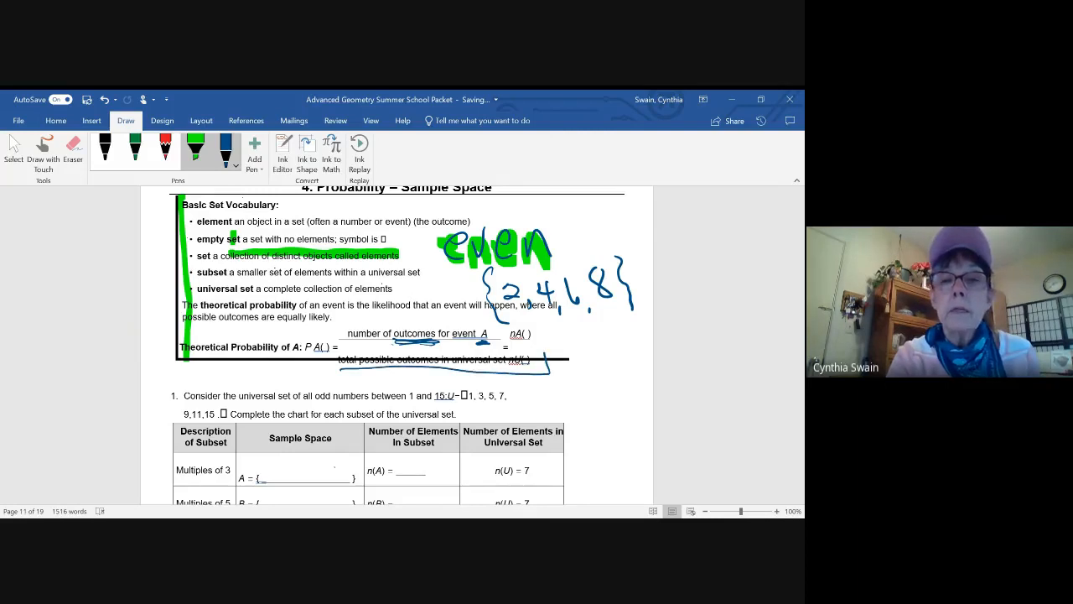
{"action": "left_click_drag", "start_coordinate": [343, 360], "coordinate": [534, 361]}
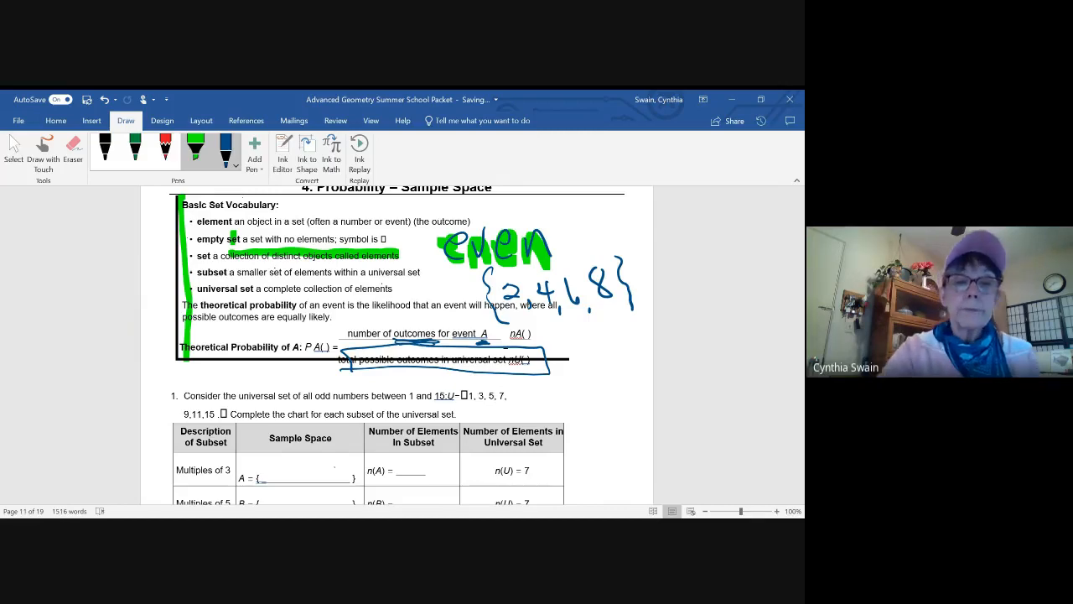
{"action": "scroll", "scroll_direction": "down", "scroll_amount": 3}
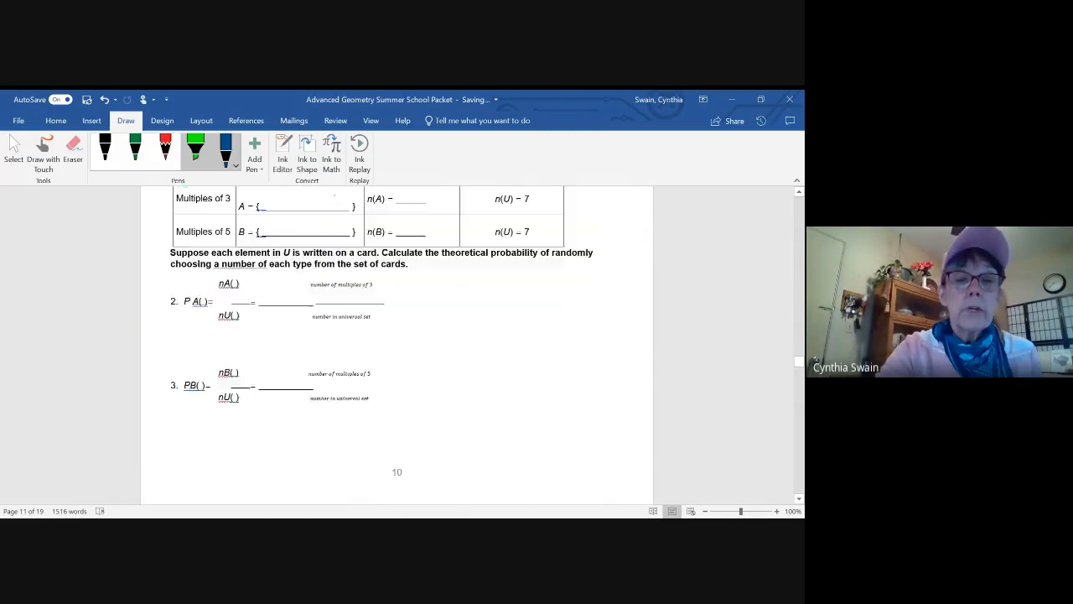
Scroll down the probability pages to the marbles and spinner questions 9 and 10
{"action": "scroll", "scroll_direction": "down", "scroll_amount": 3}
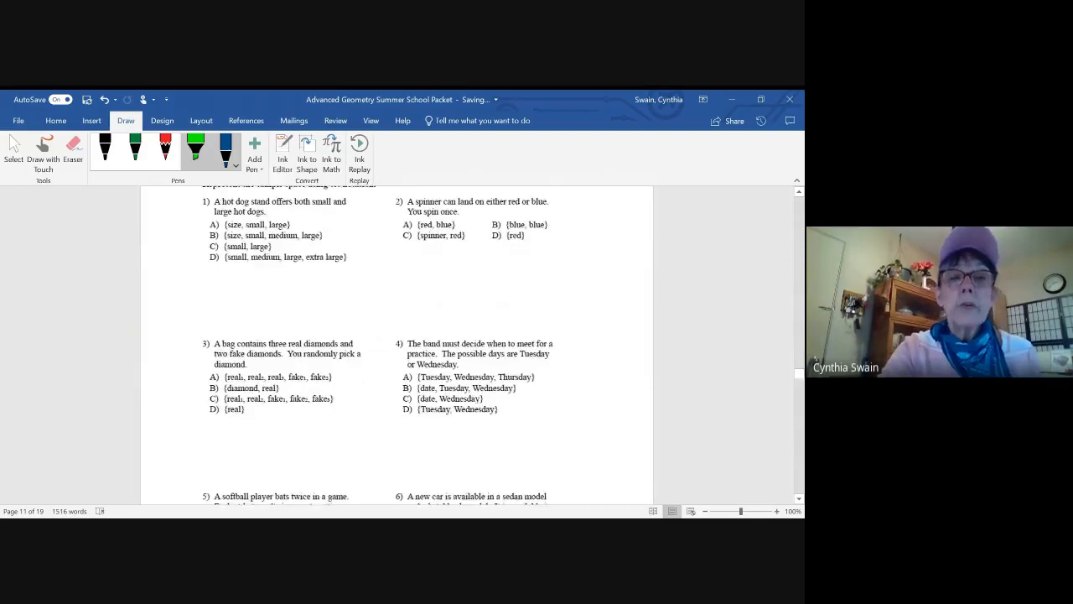
{"action": "scroll", "scroll_direction": "down", "scroll_amount": 3}
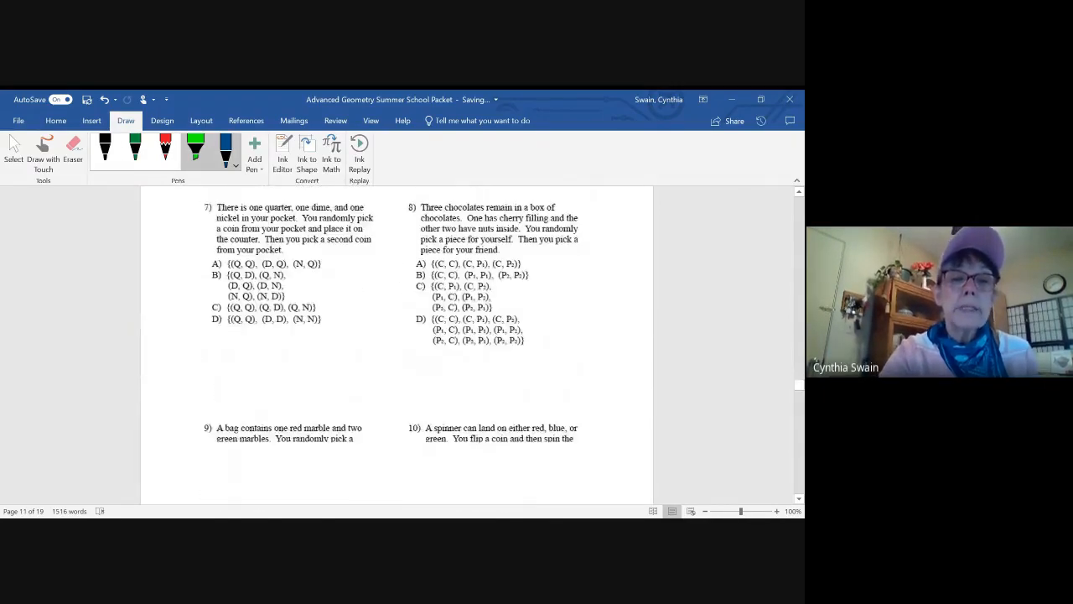
{"action": "scroll", "scroll_direction": "down", "scroll_amount": 3}
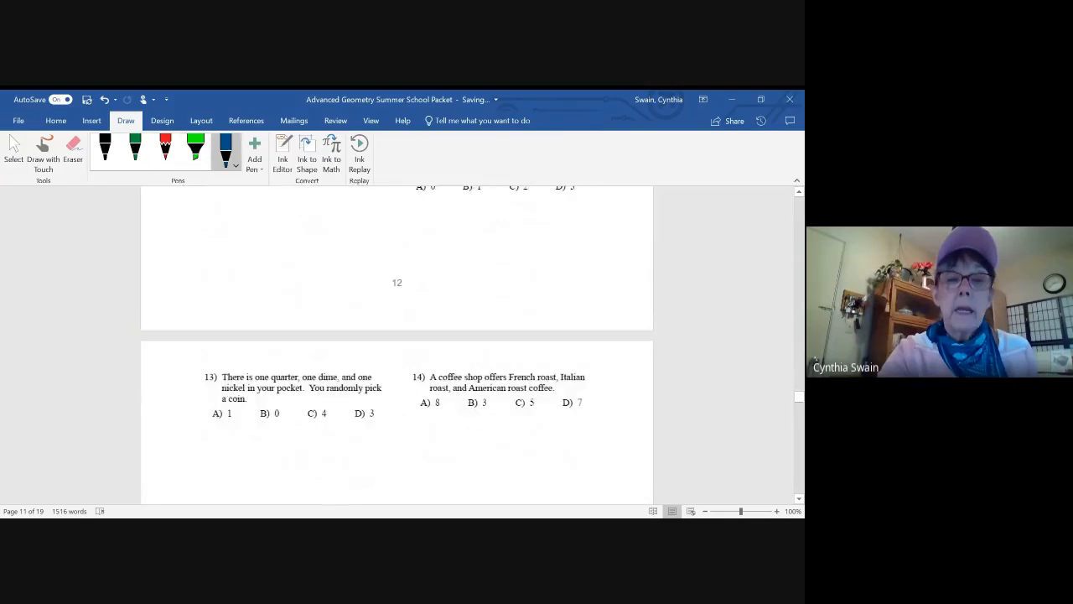
{"action": "scroll", "scroll_direction": "down", "scroll_amount": 3}
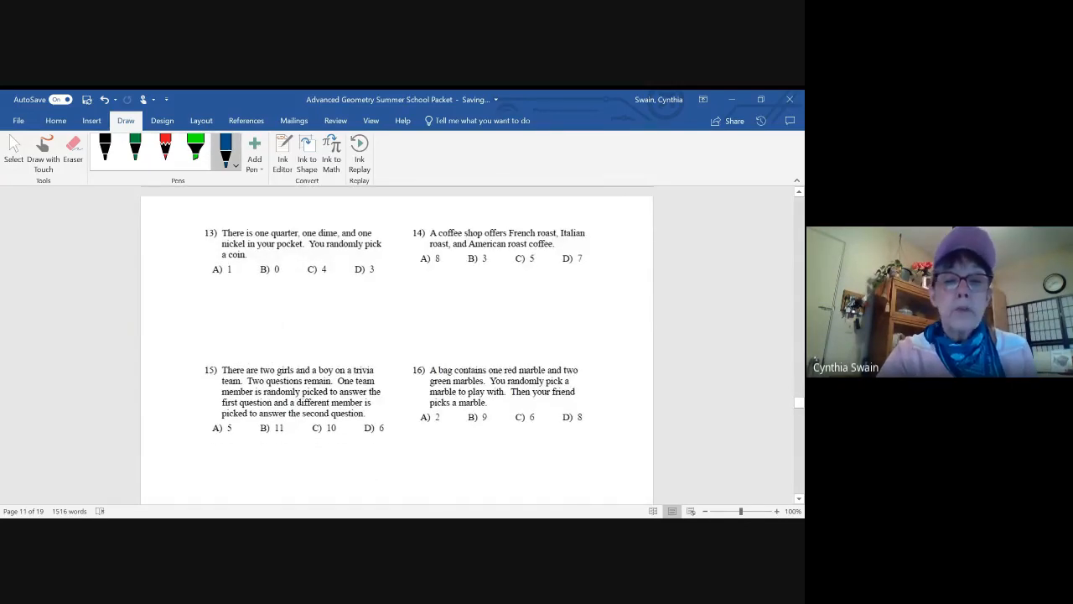
{"action": "scroll", "scroll_direction": "down", "scroll_amount": 3}
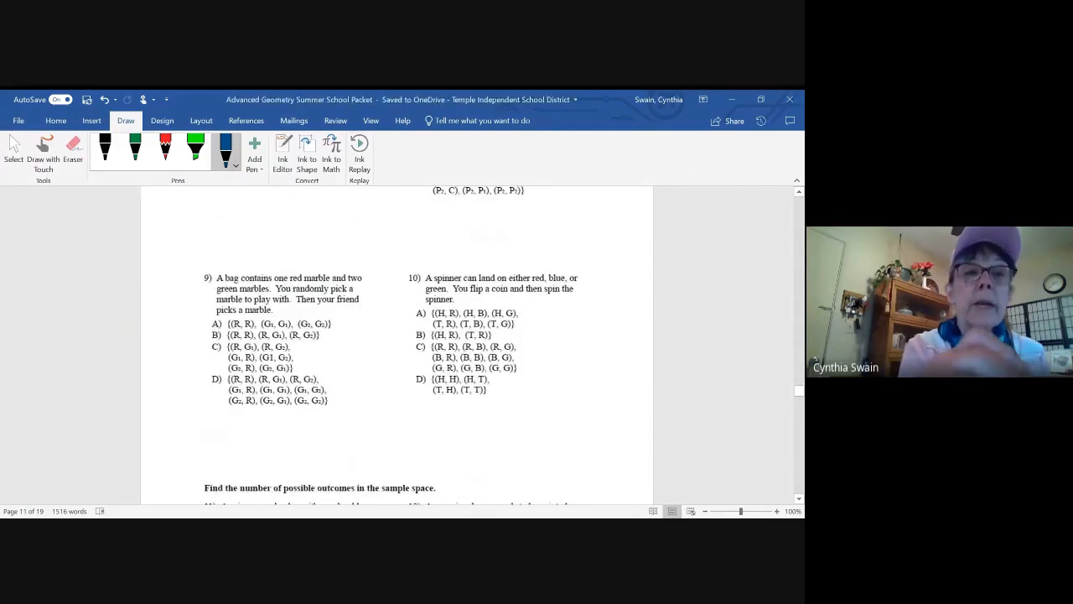
Highlight 'one red marble and two green marbles' in green, write 3·2 and circle choice C
{"action": "left_click", "coordinate": [194, 150]}
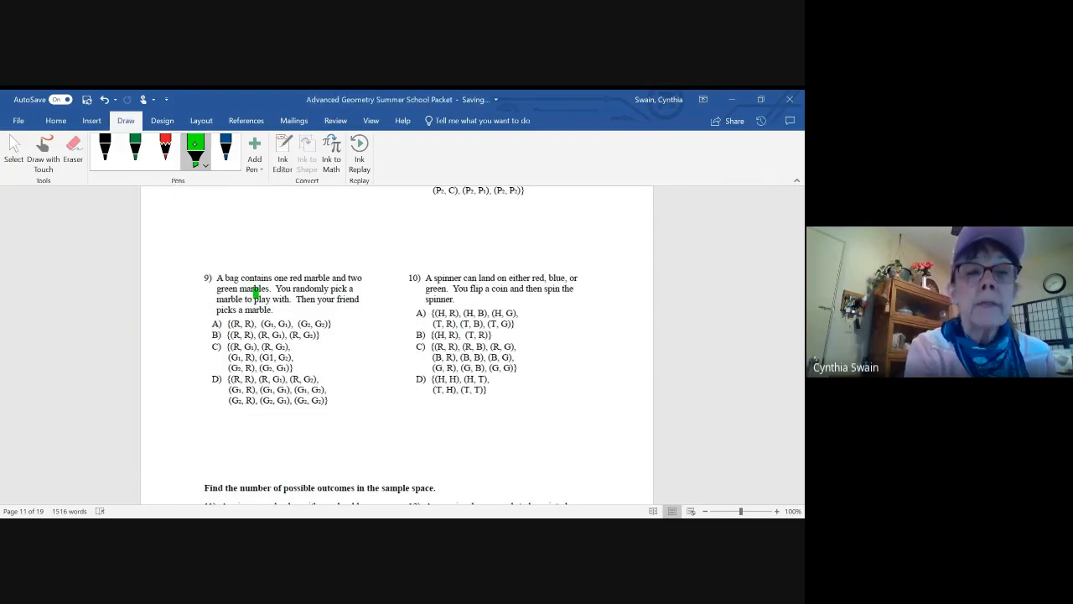
{"action": "left_click_drag", "start_coordinate": [287, 278], "coordinate": [272, 288]}
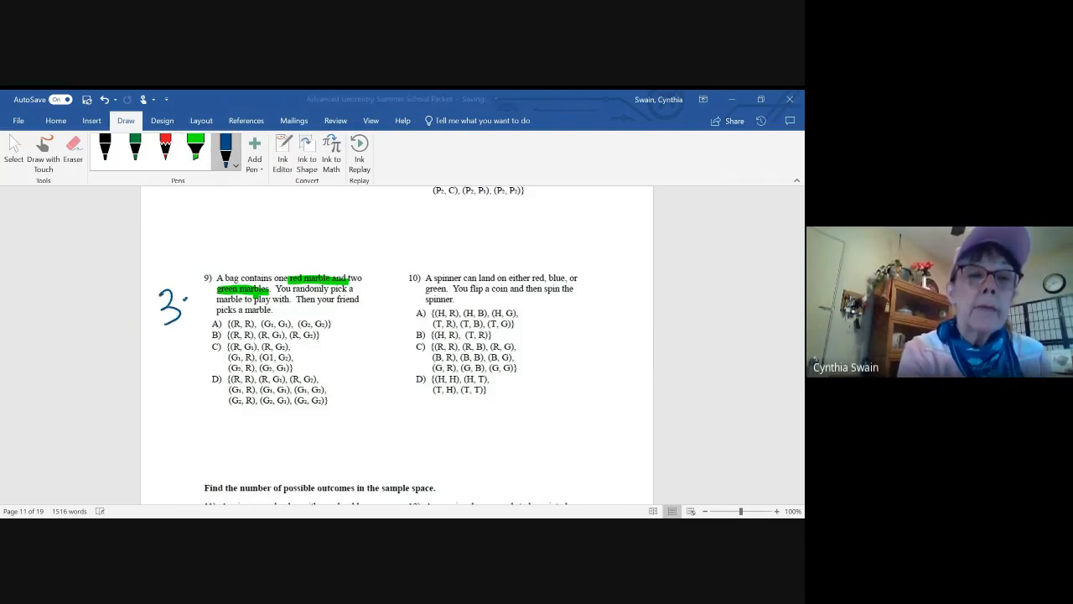
{"action": "mouse_move", "coordinate": [226, 148]}
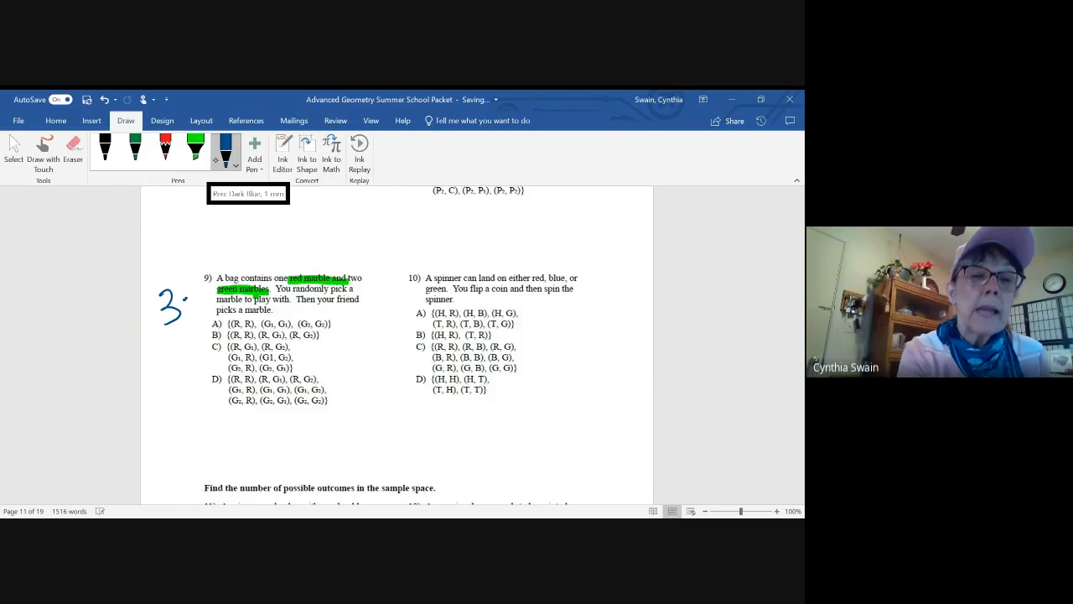
{"action": "left_click_drag", "start_coordinate": [193, 285], "coordinate": [215, 310]}
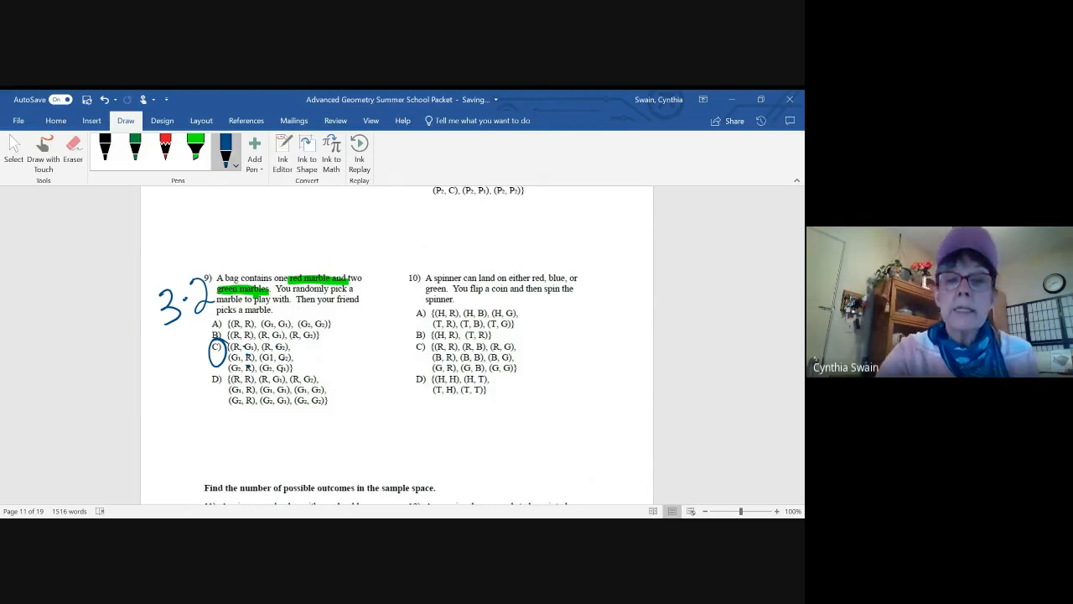
Highlight 'permutation, order does matter' in green in section 5
{"action": "scroll", "scroll_direction": "down", "scroll_amount": 3}
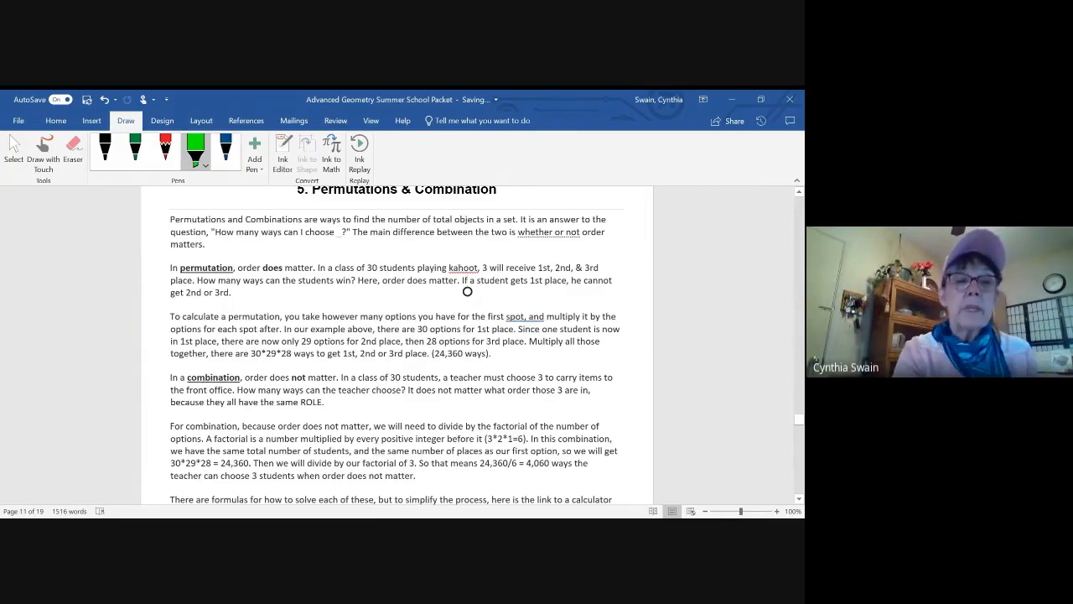
{"action": "left_click_drag", "start_coordinate": [184, 267], "coordinate": [228, 267]}
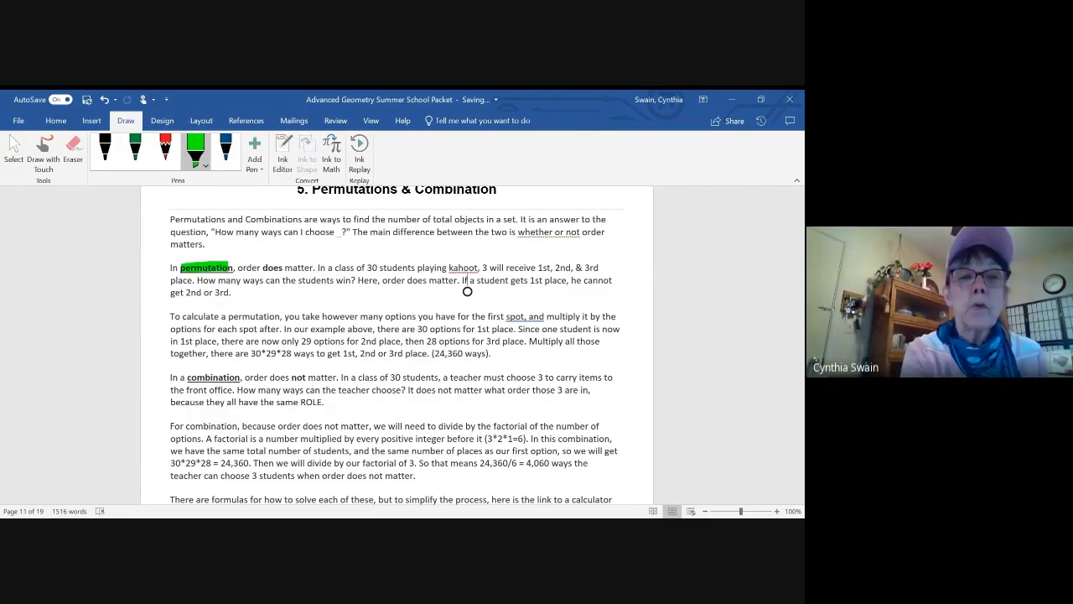
{"action": "left_click_drag", "start_coordinate": [235, 267], "coordinate": [317, 266]}
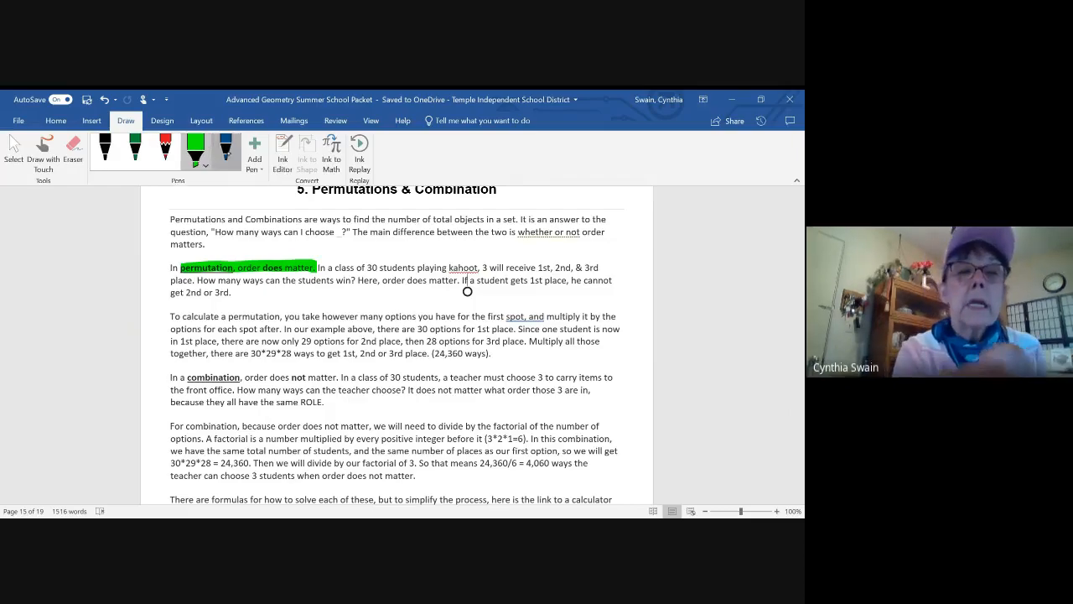
Write 30·29·28 = in blue beside the permutation example
{"action": "left_click_drag", "start_coordinate": [520, 348], "coordinate": [545, 366]}
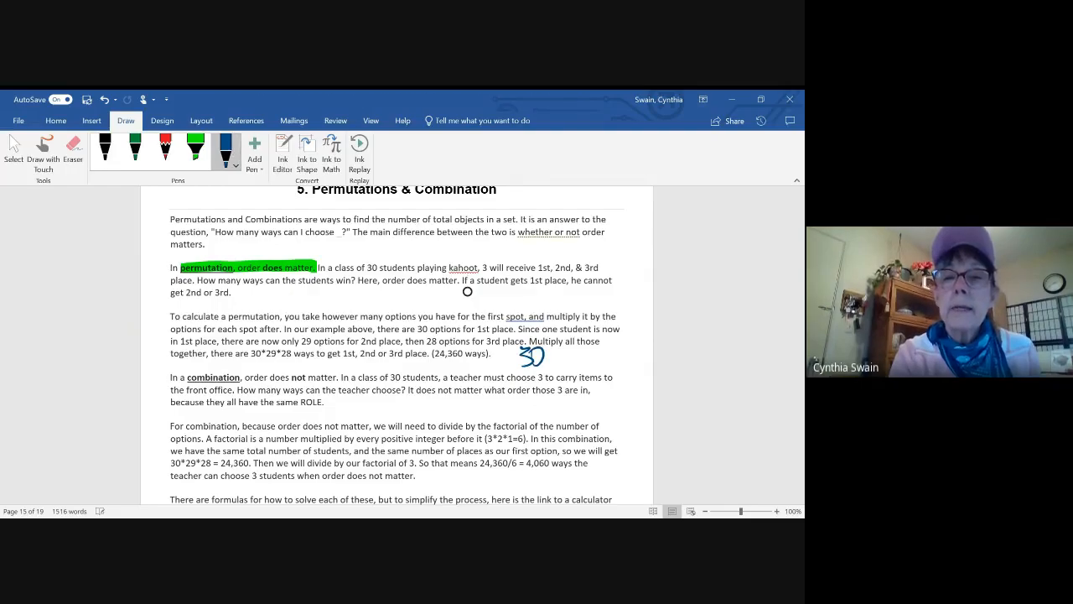
{"action": "left_click_drag", "start_coordinate": [545, 352], "coordinate": [604, 355]}
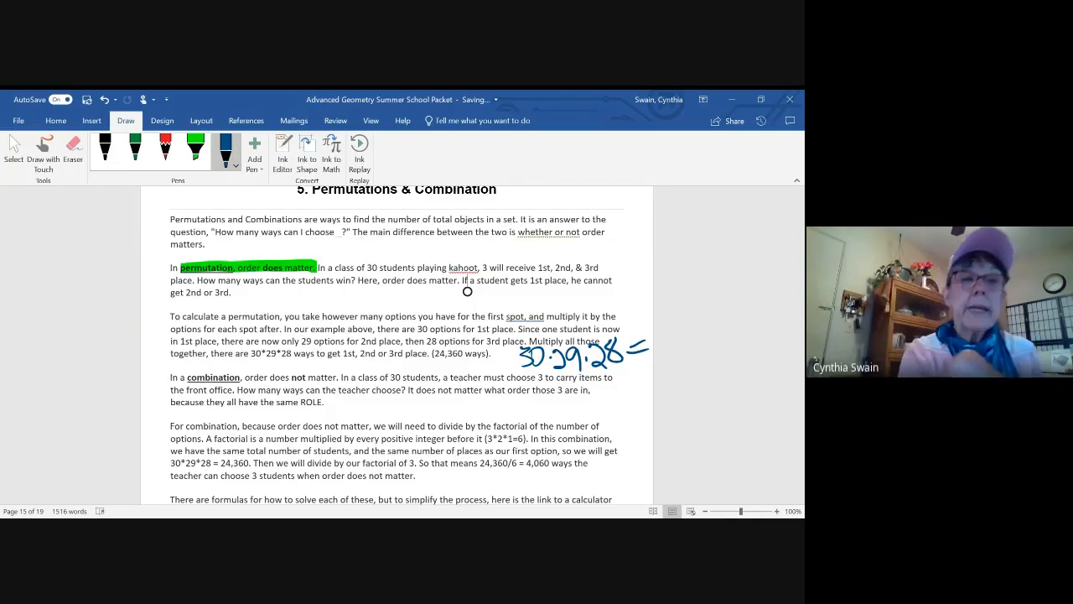
Highlight 'combination, order does not matter' with the yellow highlighter
{"action": "left_click", "coordinate": [195, 149]}
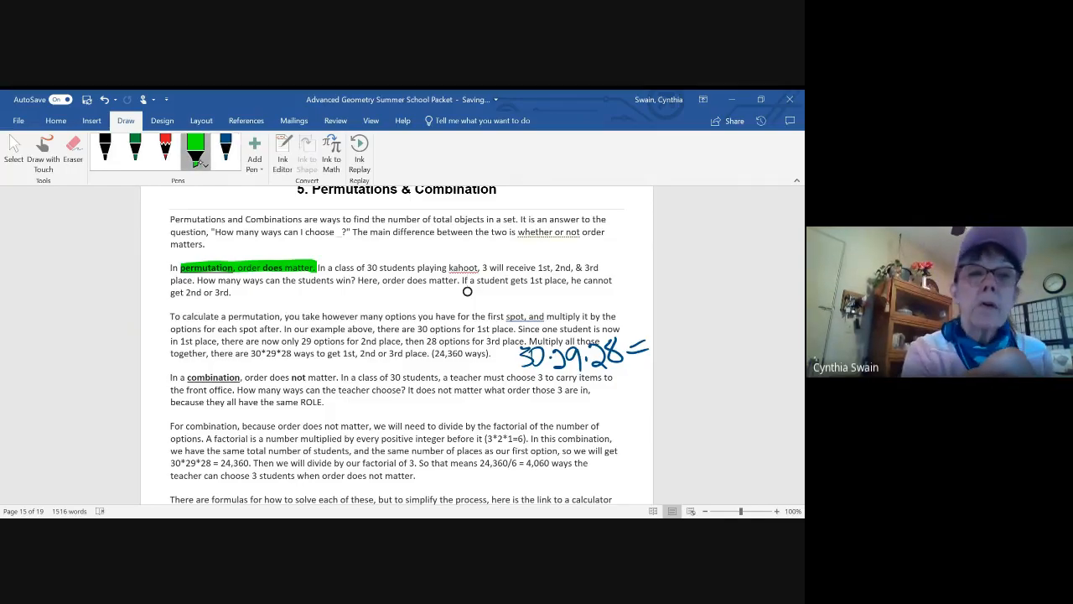
{"action": "left_click", "coordinate": [194, 150]}
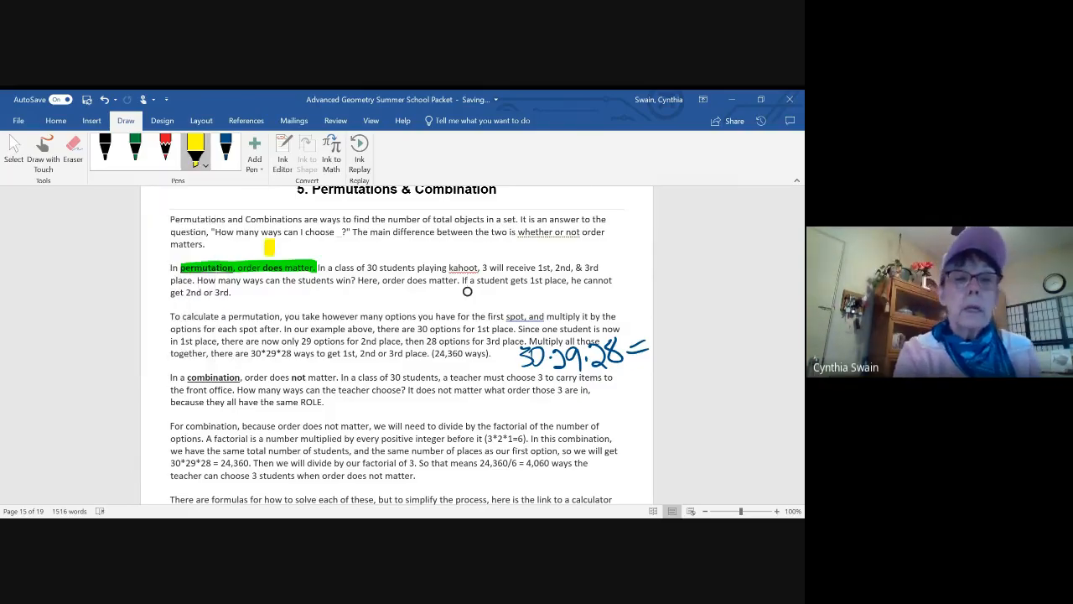
{"action": "left_click_drag", "start_coordinate": [168, 378], "coordinate": [309, 378]}
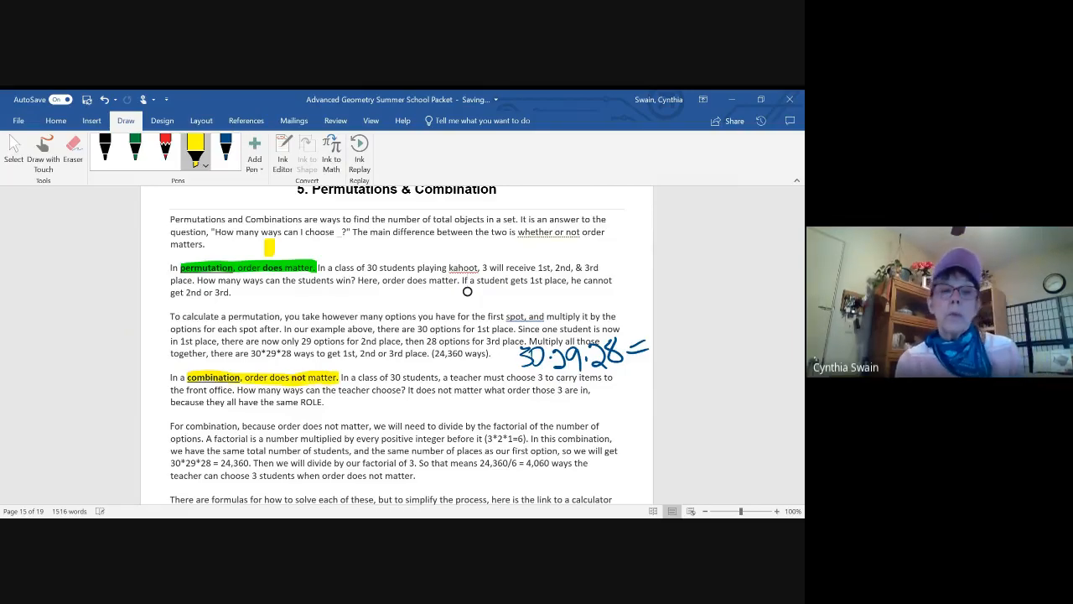
Thicken the red pen stroke in its options
{"action": "scroll", "scroll_direction": "down", "scroll_amount": 3}
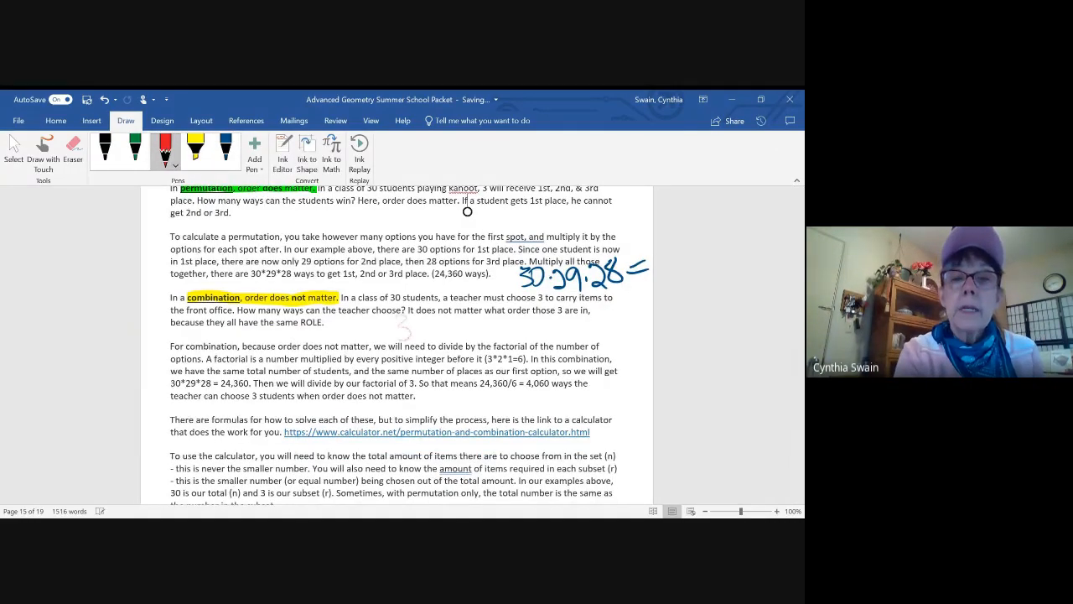
{"action": "left_click", "coordinate": [164, 149]}
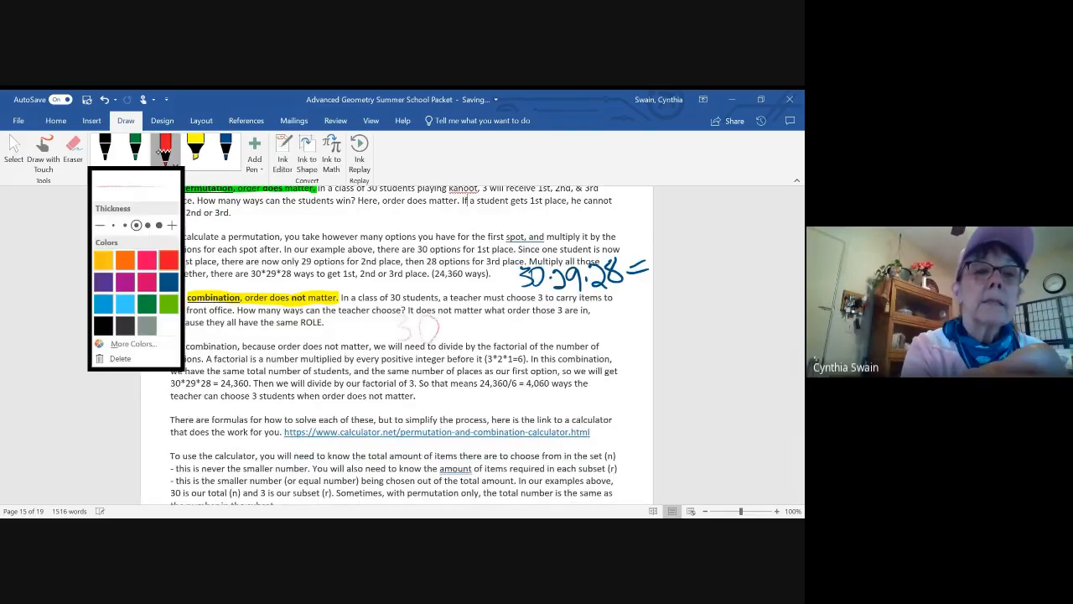
{"action": "left_click", "coordinate": [147, 225]}
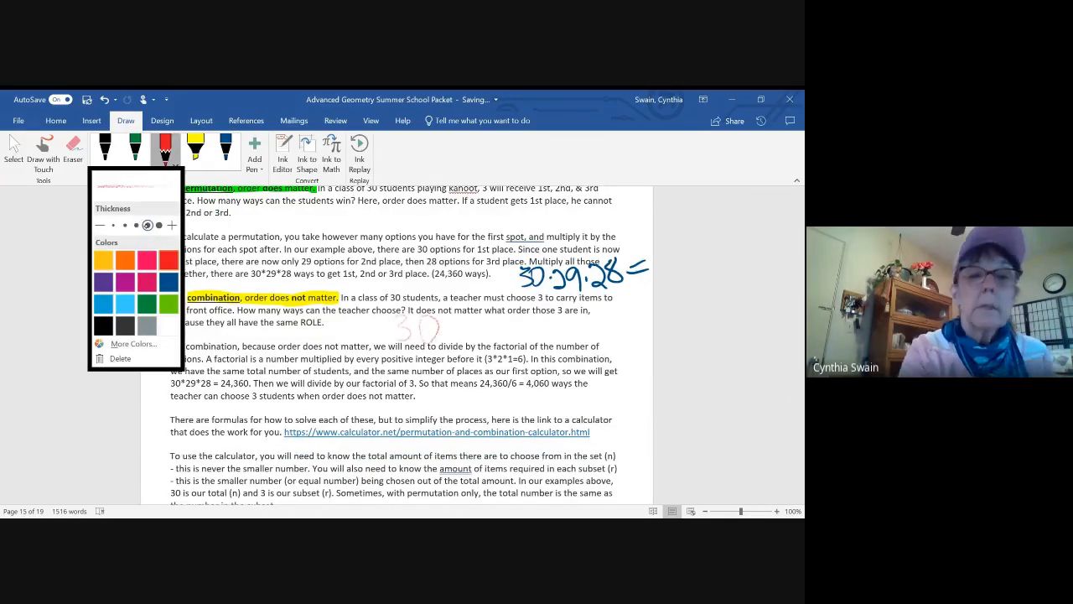
{"action": "left_click", "coordinate": [466, 211]}
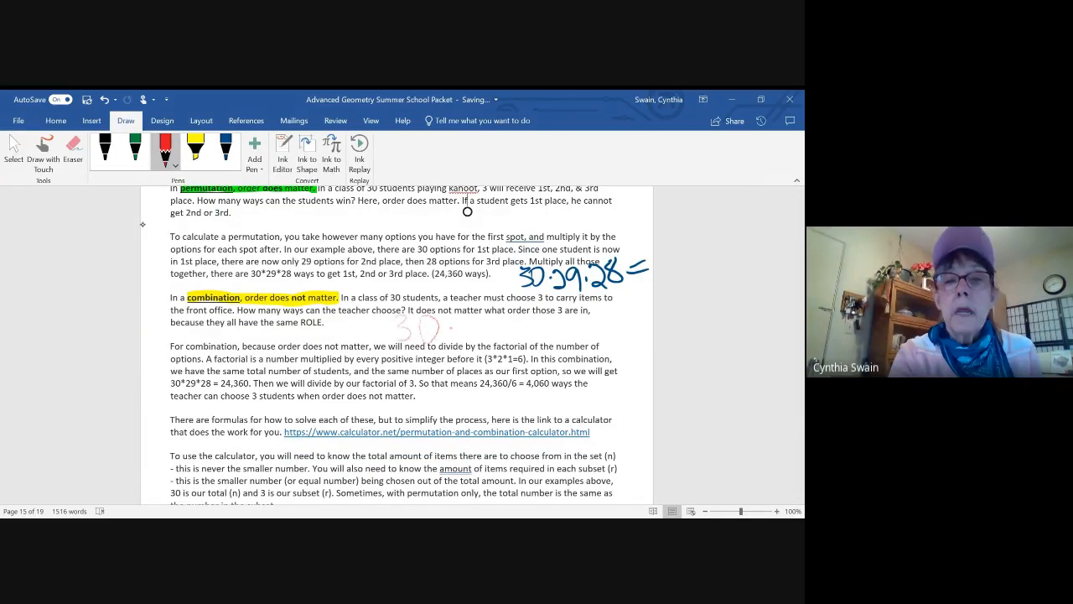
Write 30·29·28 over 3·2·1 in red and circle the calculator link paragraph
{"action": "left_click_drag", "start_coordinate": [436, 322], "coordinate": [470, 332]}
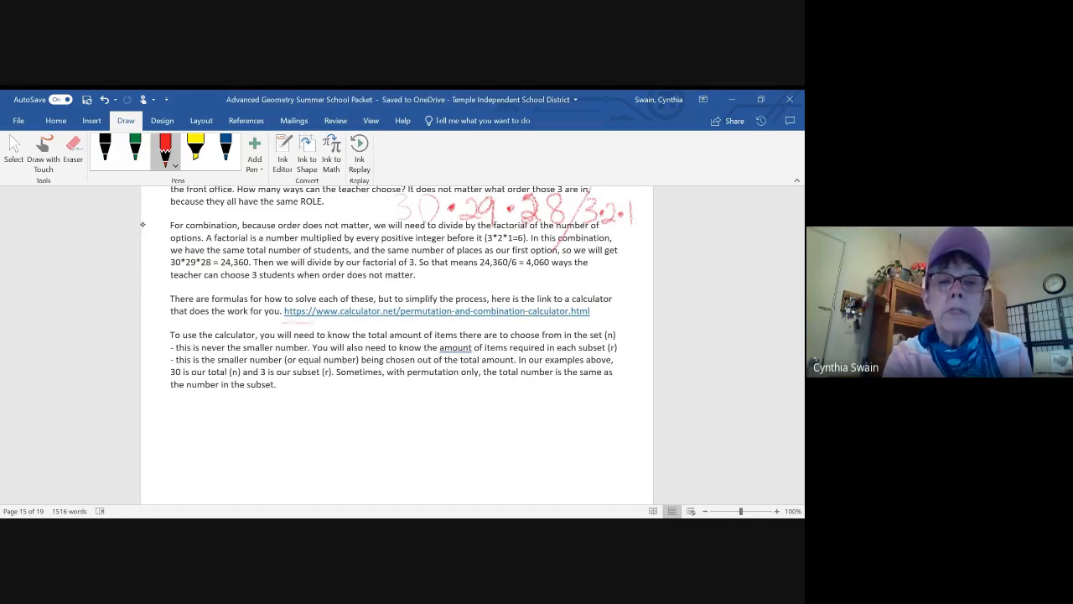
{"action": "left_click_drag", "start_coordinate": [302, 320], "coordinate": [604, 317]}
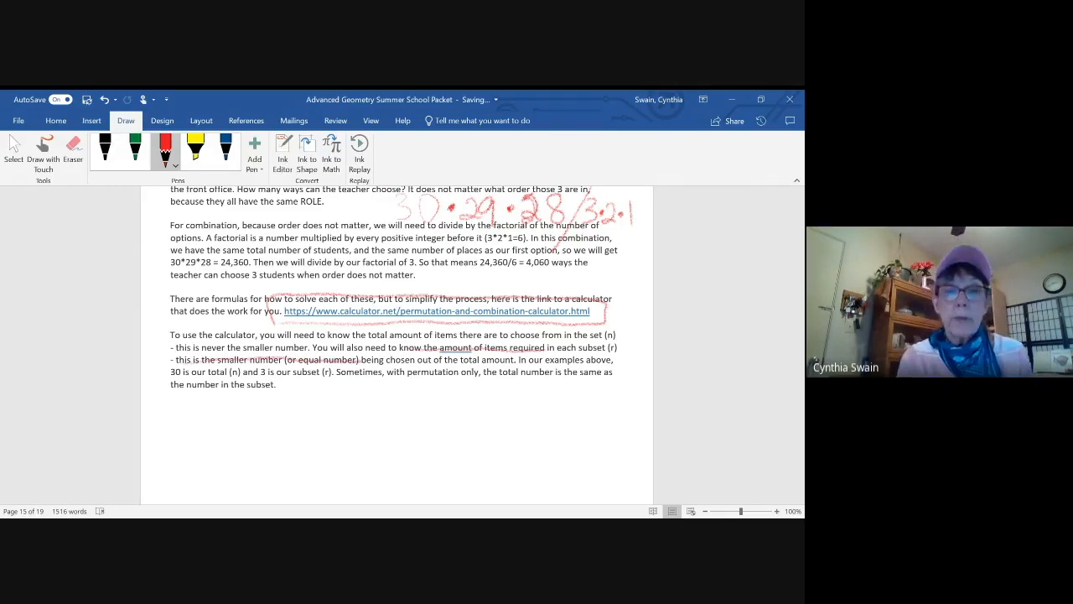
Highlight the phrase 'independent events' in the definition using a green ink highlighter
{"action": "scroll", "scroll_direction": "down", "scroll_amount": 3}
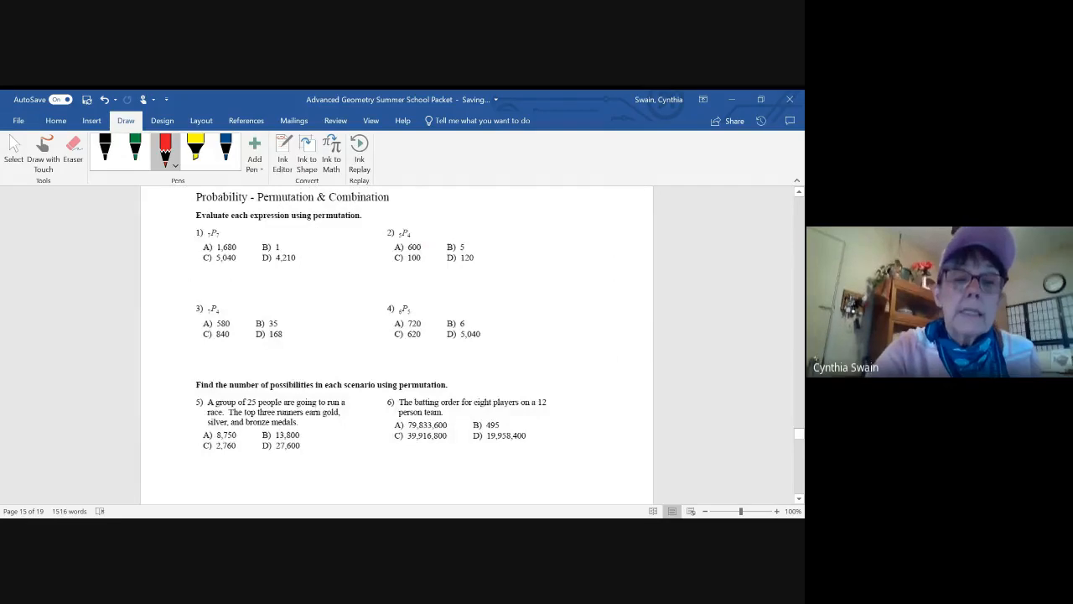
{"action": "scroll", "scroll_direction": "down", "scroll_amount": 3}
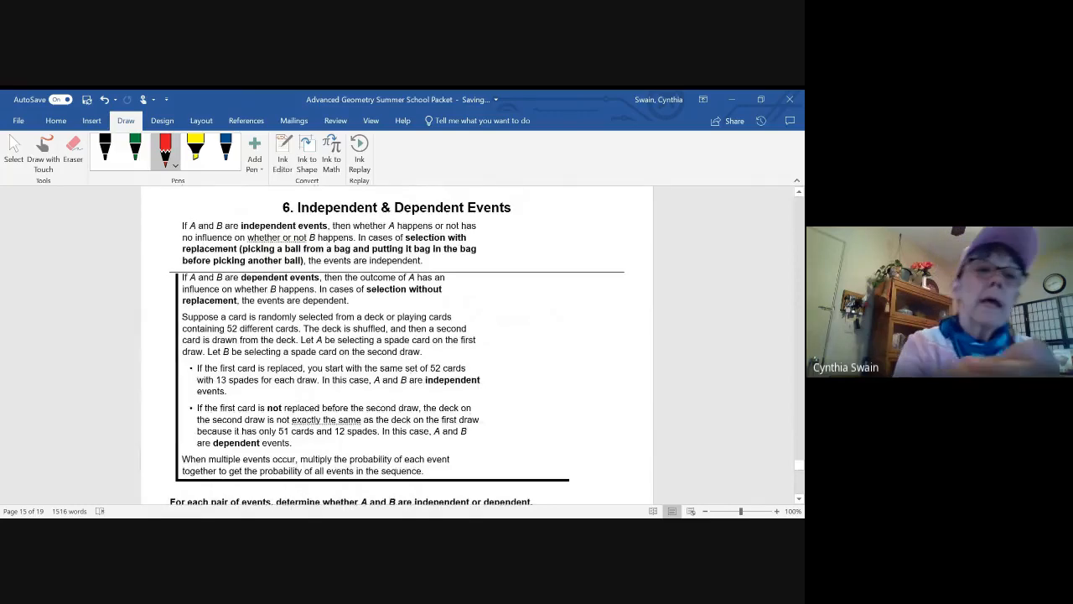
{"action": "left_click", "coordinate": [195, 165]}
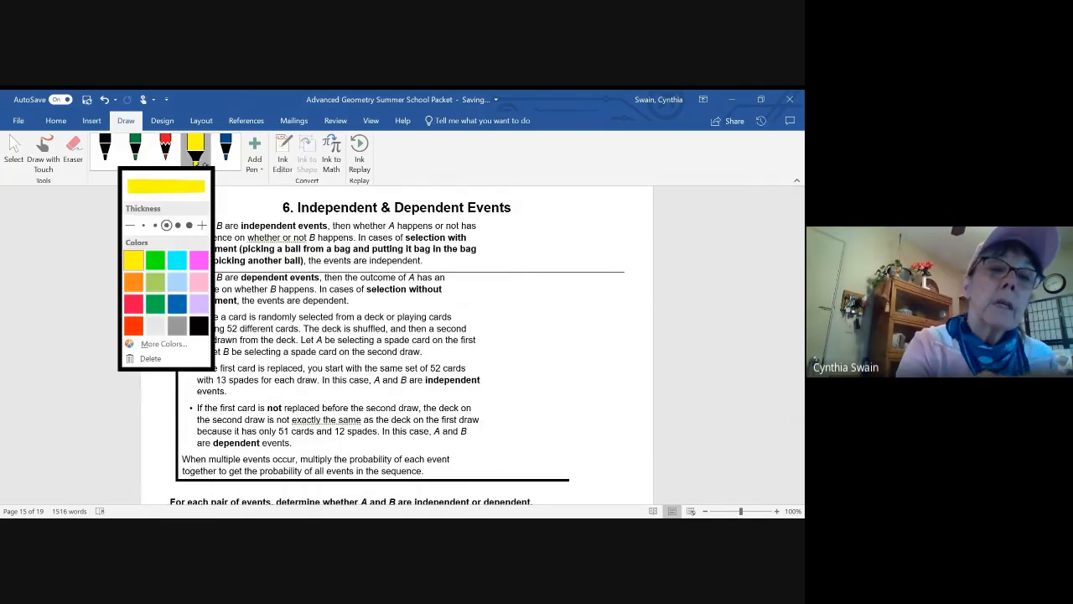
{"action": "left_click", "coordinate": [155, 259]}
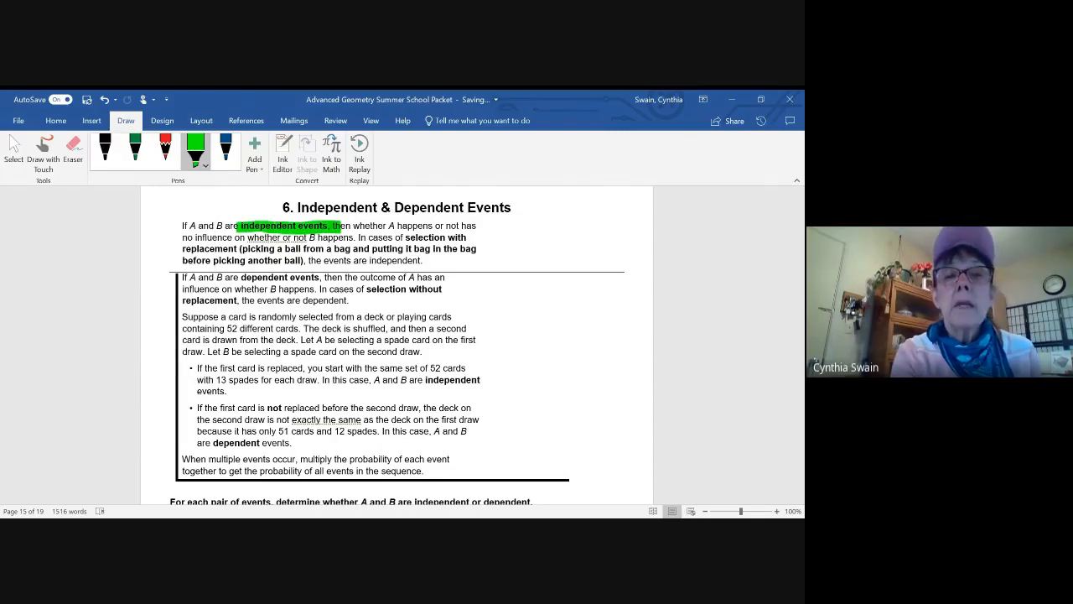
{"action": "left_click_drag", "start_coordinate": [334, 227], "coordinate": [479, 227]}
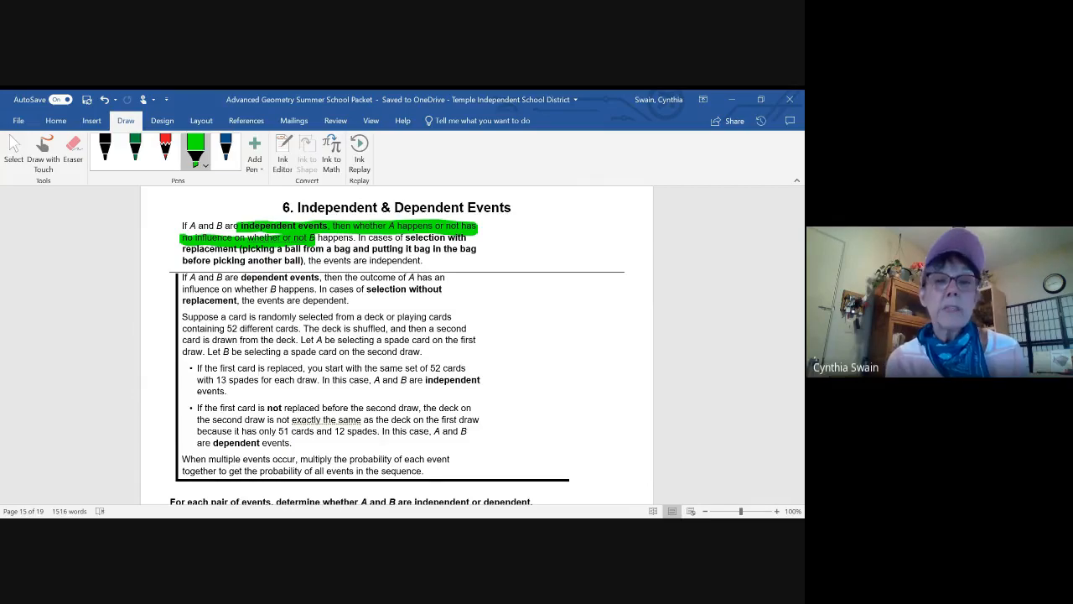
Highlight the rule about multiplying event probabilities in yellow, then continue to the dependent events assignment
{"action": "left_click", "coordinate": [194, 151]}
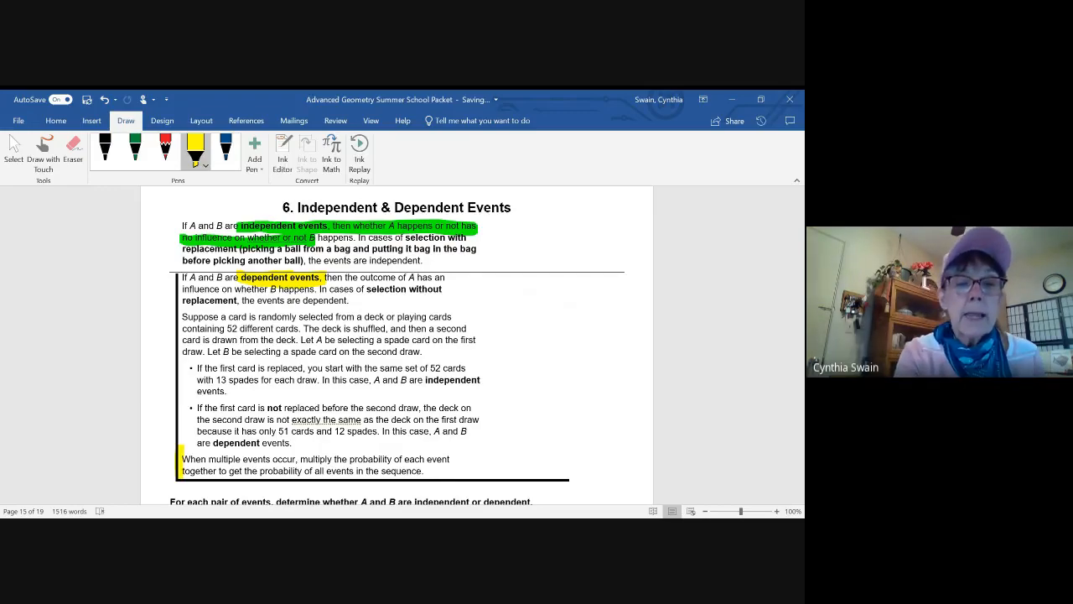
{"action": "left_click_drag", "start_coordinate": [181, 460], "coordinate": [349, 459]}
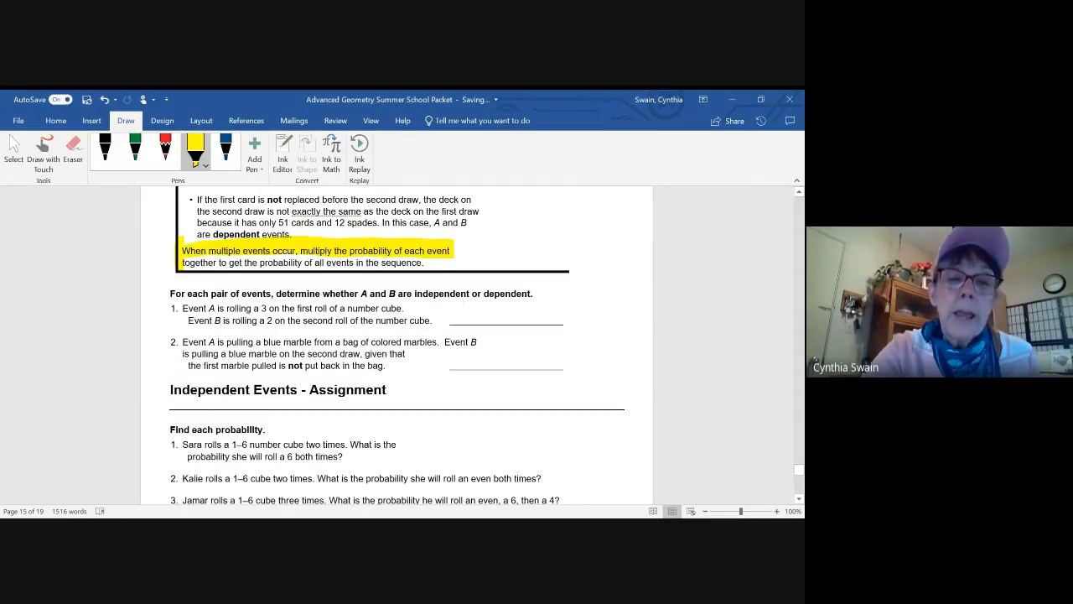
{"action": "scroll", "scroll_direction": "down", "scroll_amount": 3}
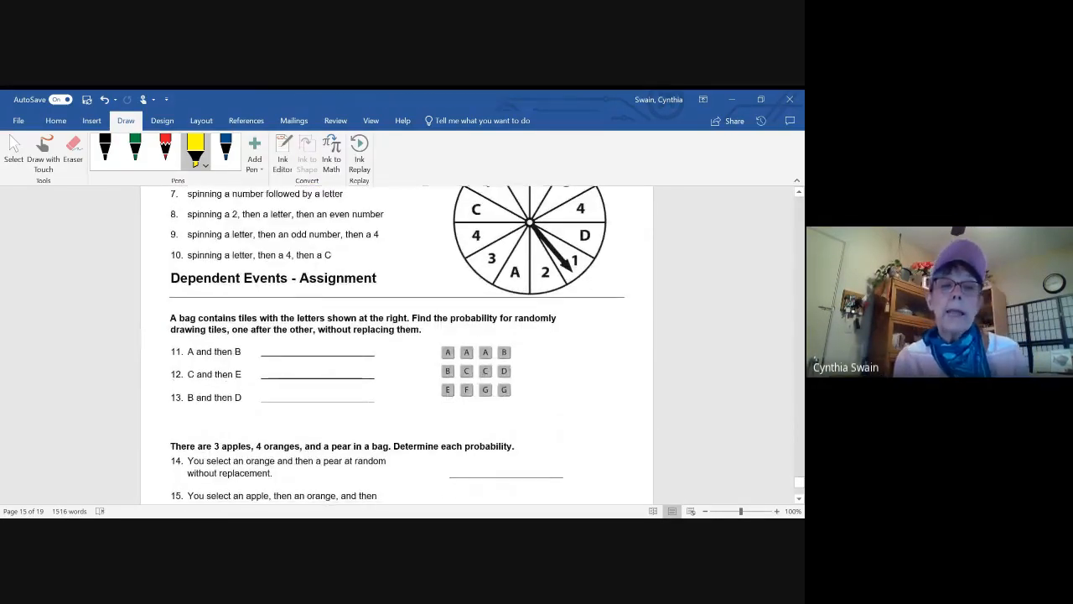
{"action": "scroll", "scroll_direction": "down", "scroll_amount": 3}
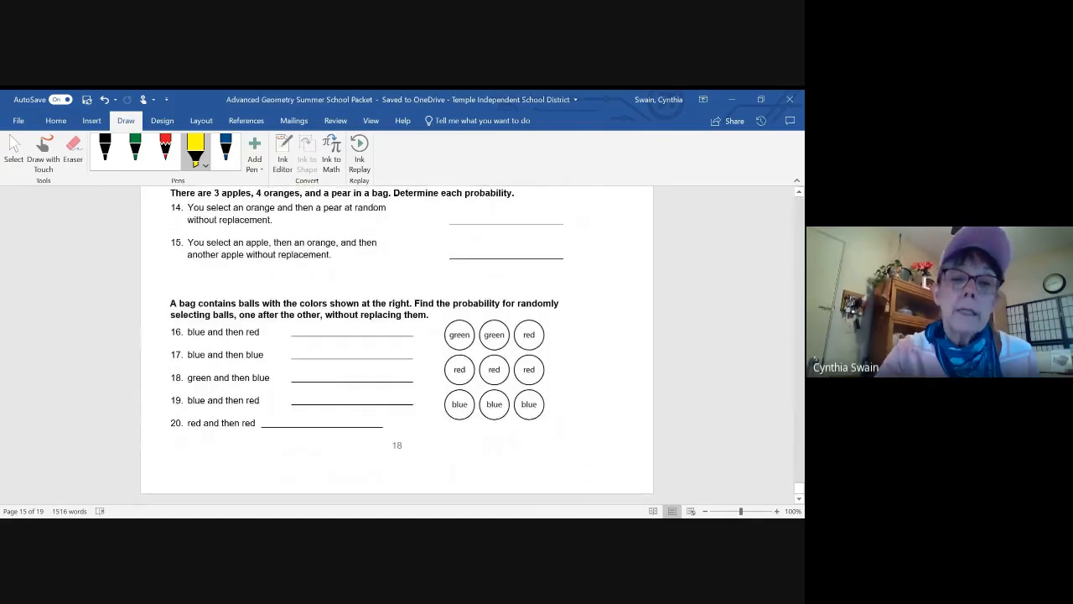